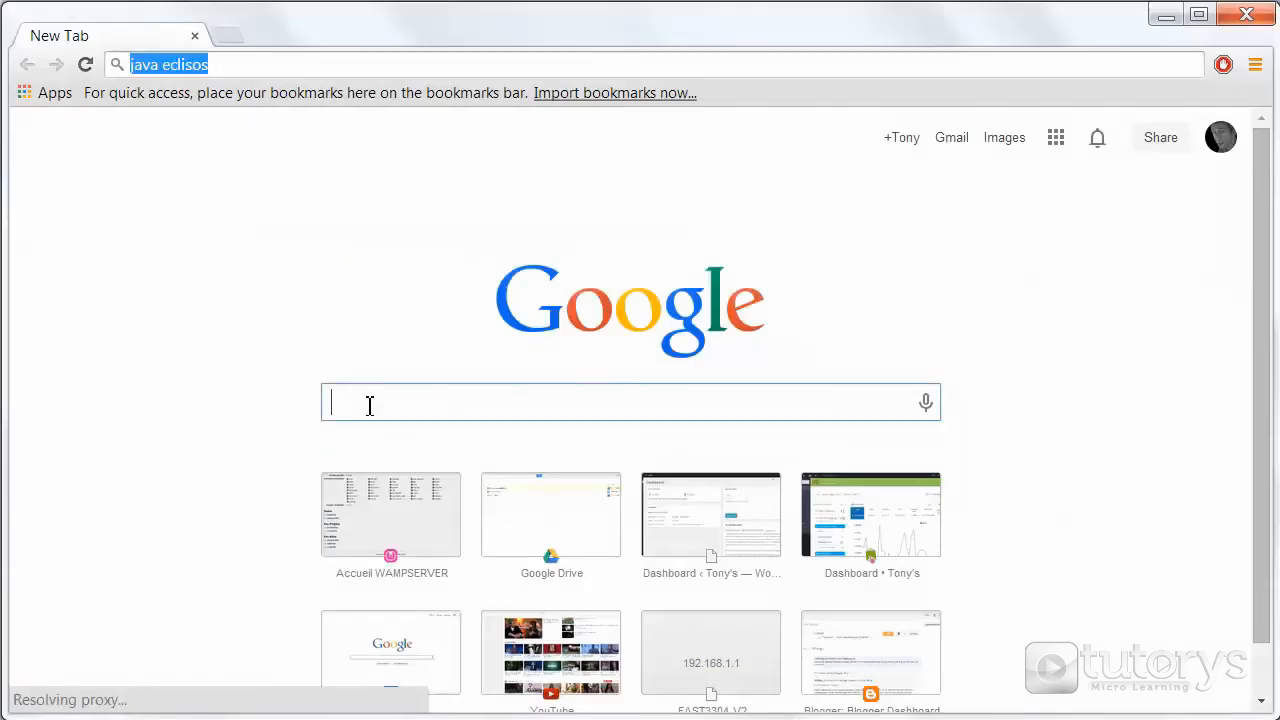
Step: Search Google for 'java eclipse'
{"action": "type", "text": "java eclipse"}
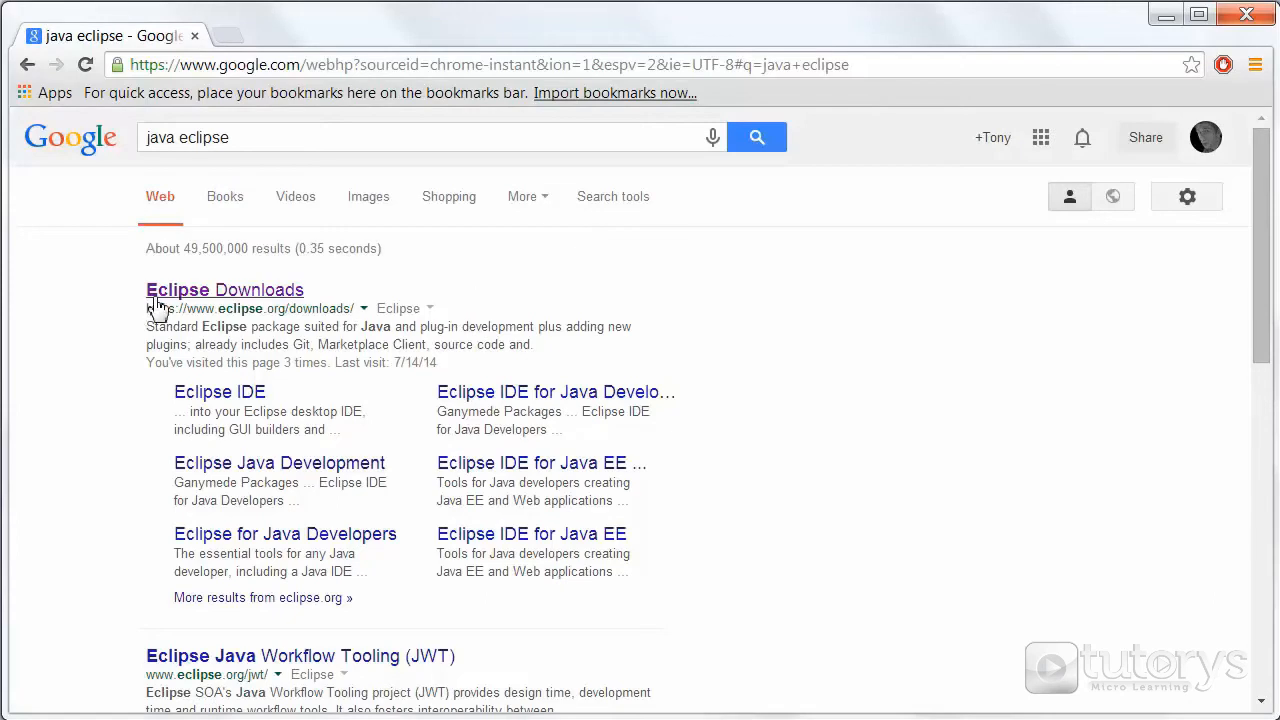
{"action": "mouse_move", "coordinate": [256, 308]}
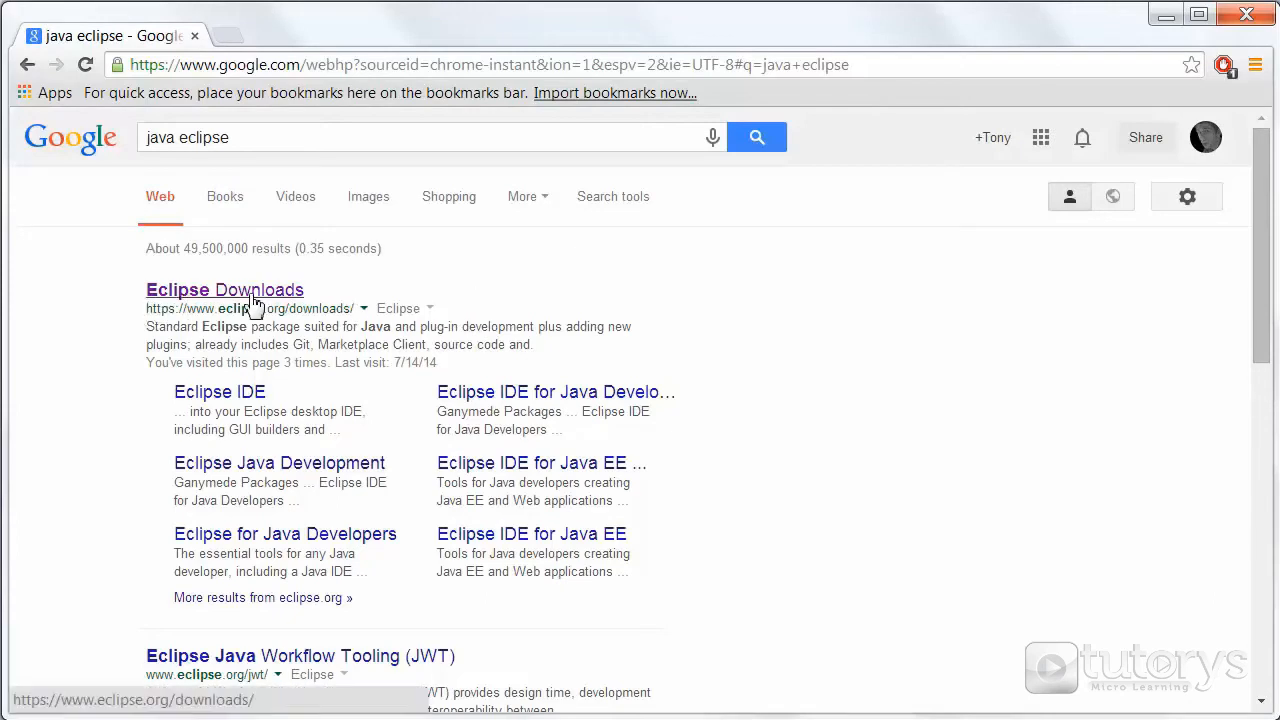
Step: Go to the Eclipse Downloads result and scroll to the Package Solutions list
{"action": "left_click", "coordinate": [224, 288]}
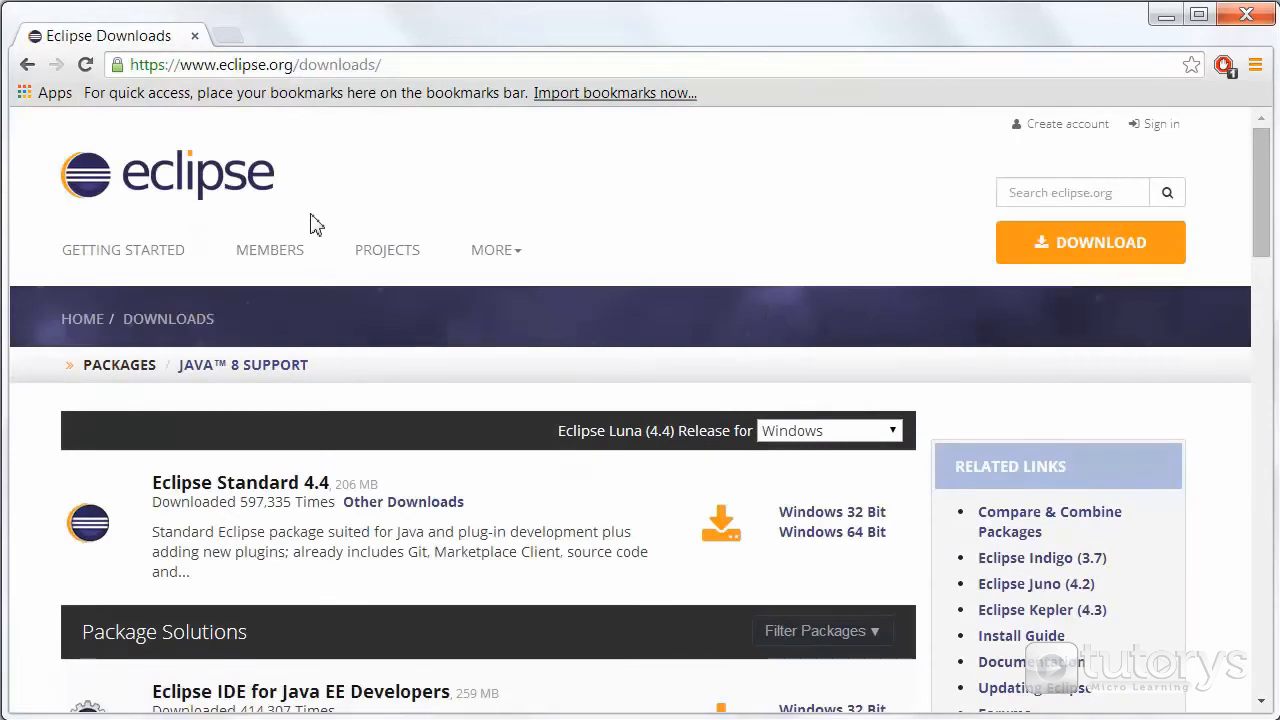
{"action": "mouse_move", "coordinate": [308, 184]}
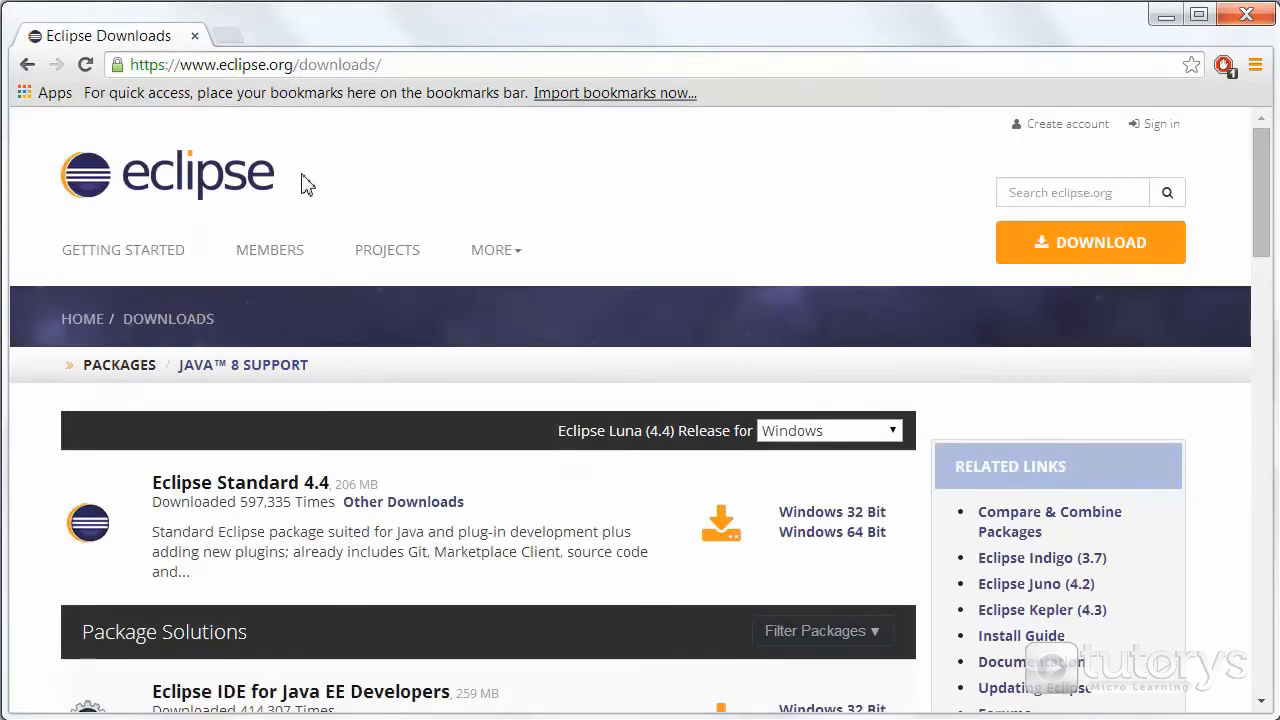
{"action": "mouse_move", "coordinate": [362, 218]}
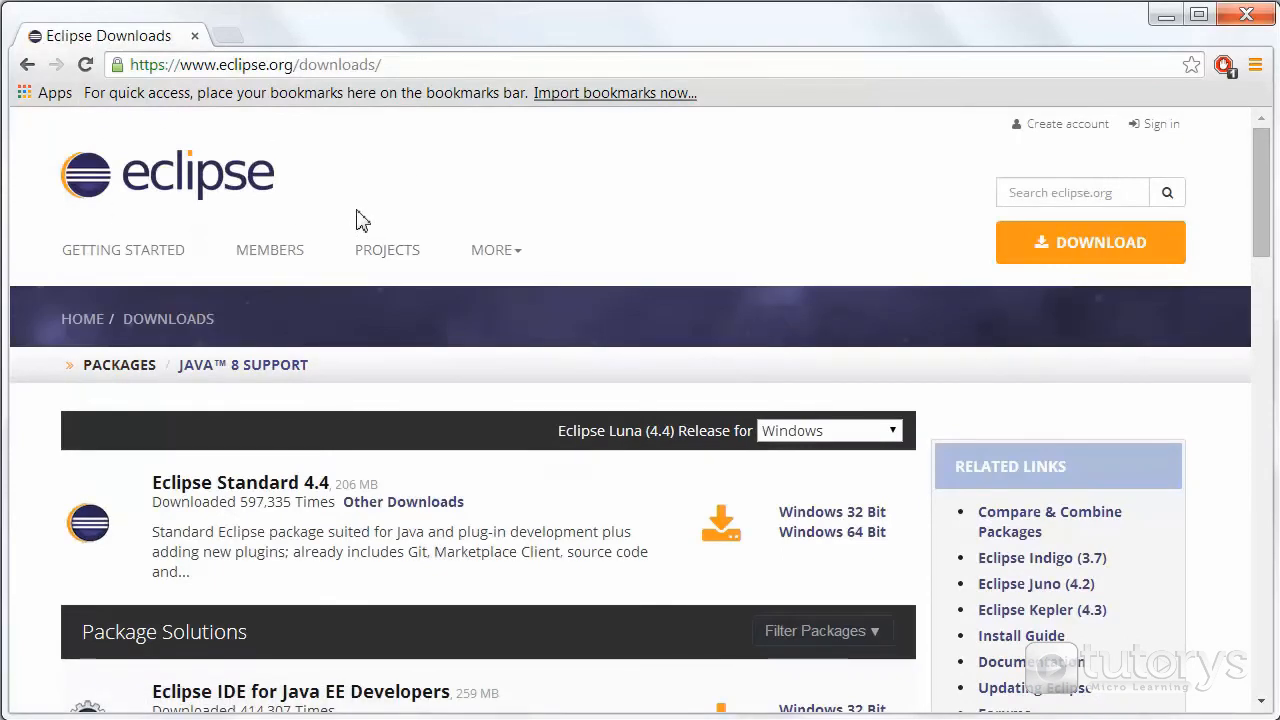
{"action": "mouse_move", "coordinate": [230, 128]}
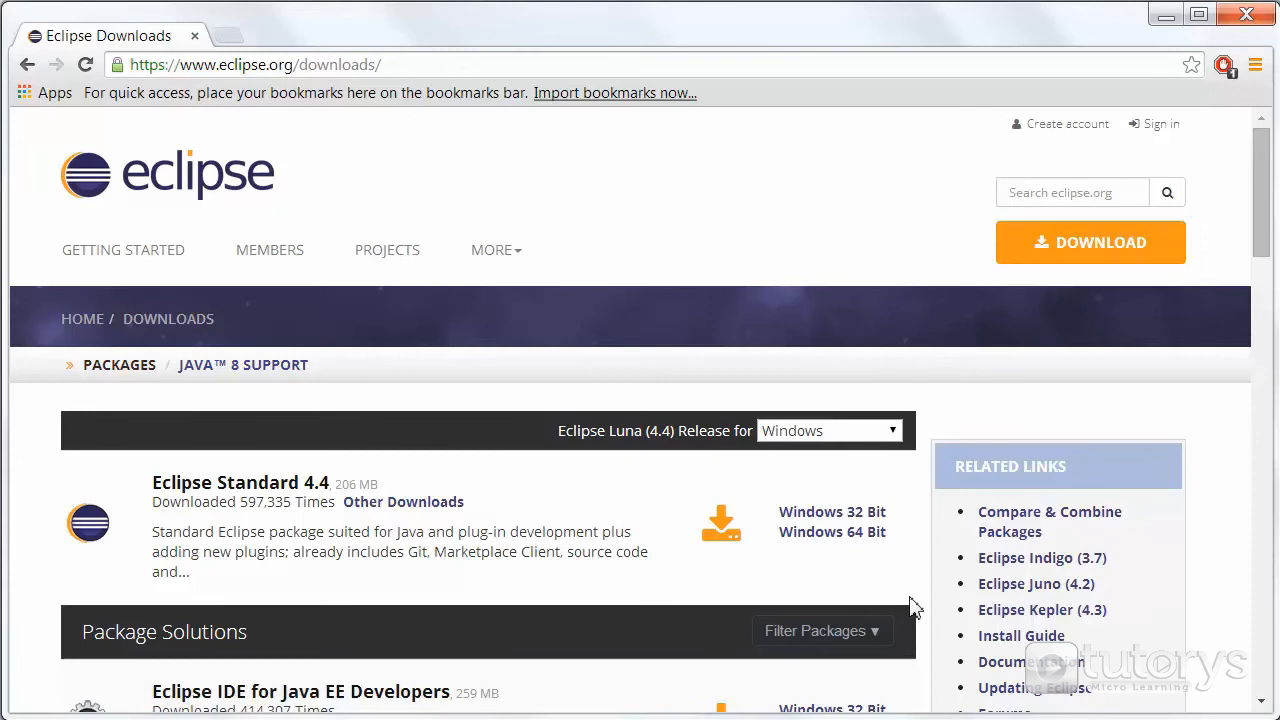
{"action": "mouse_move", "coordinate": [940, 422]}
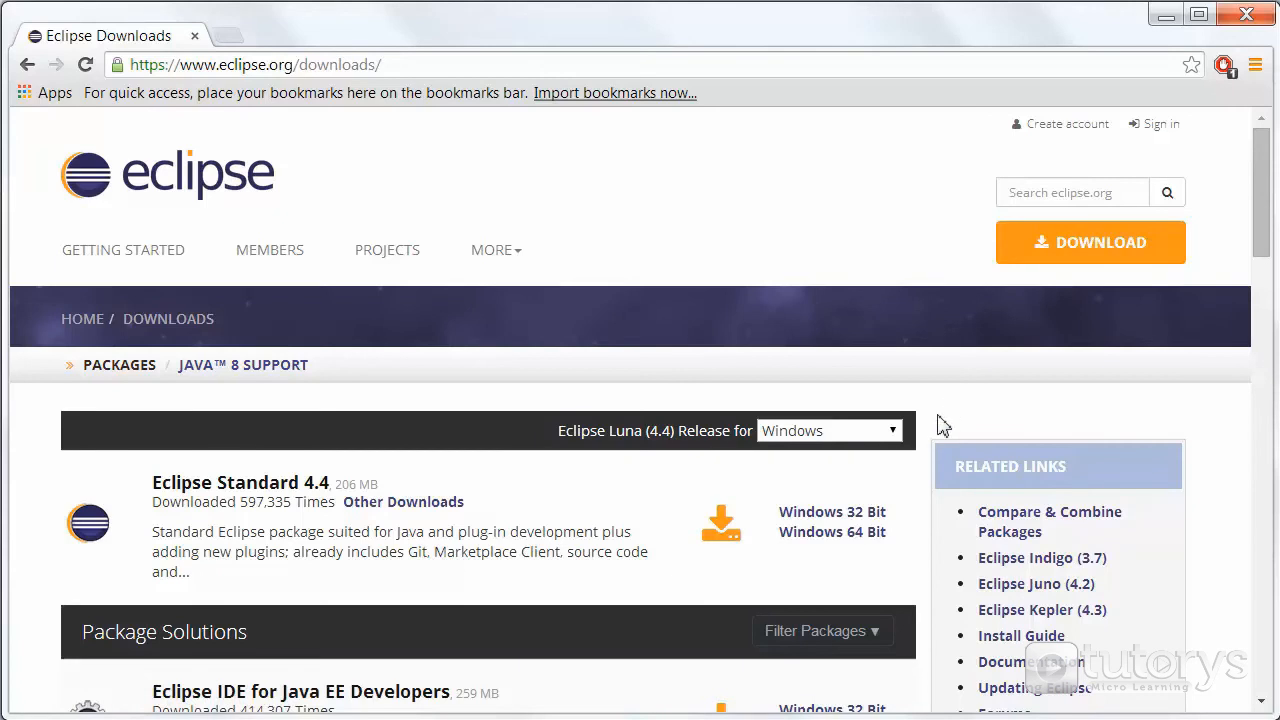
{"action": "scroll", "scroll_direction": "down", "scroll_amount": 3}
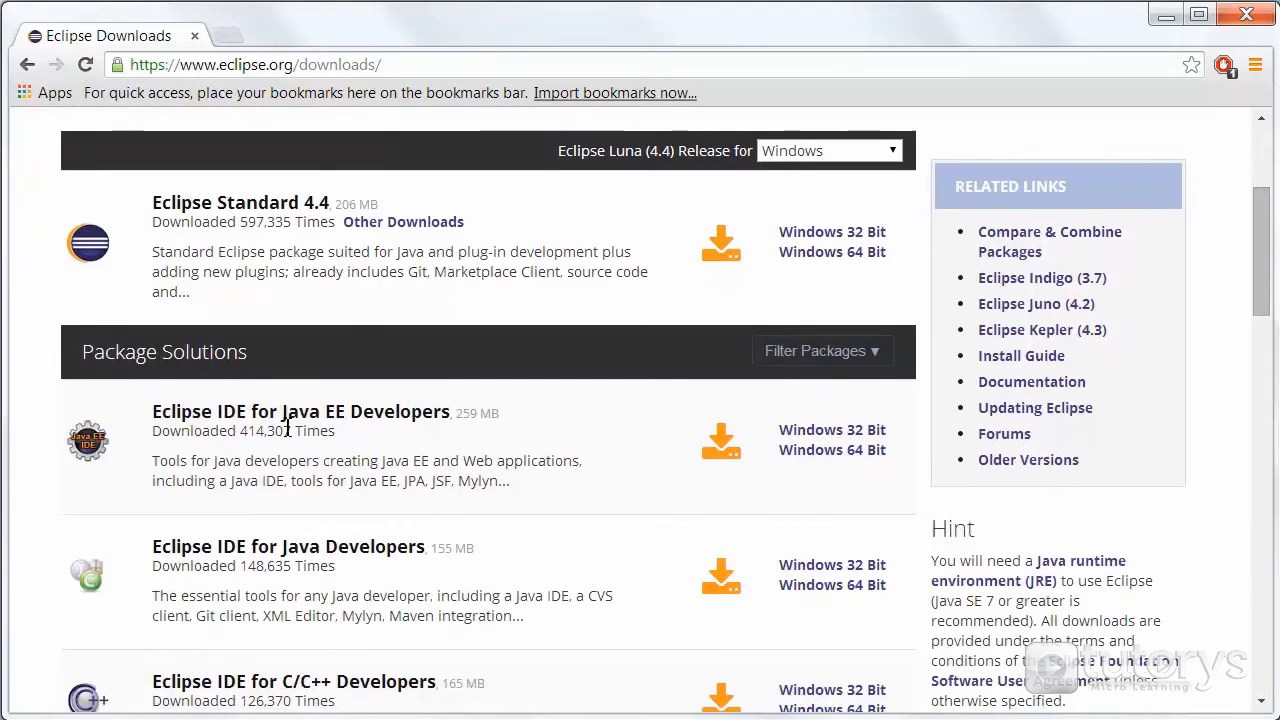
{"action": "mouse_move", "coordinate": [472, 422]}
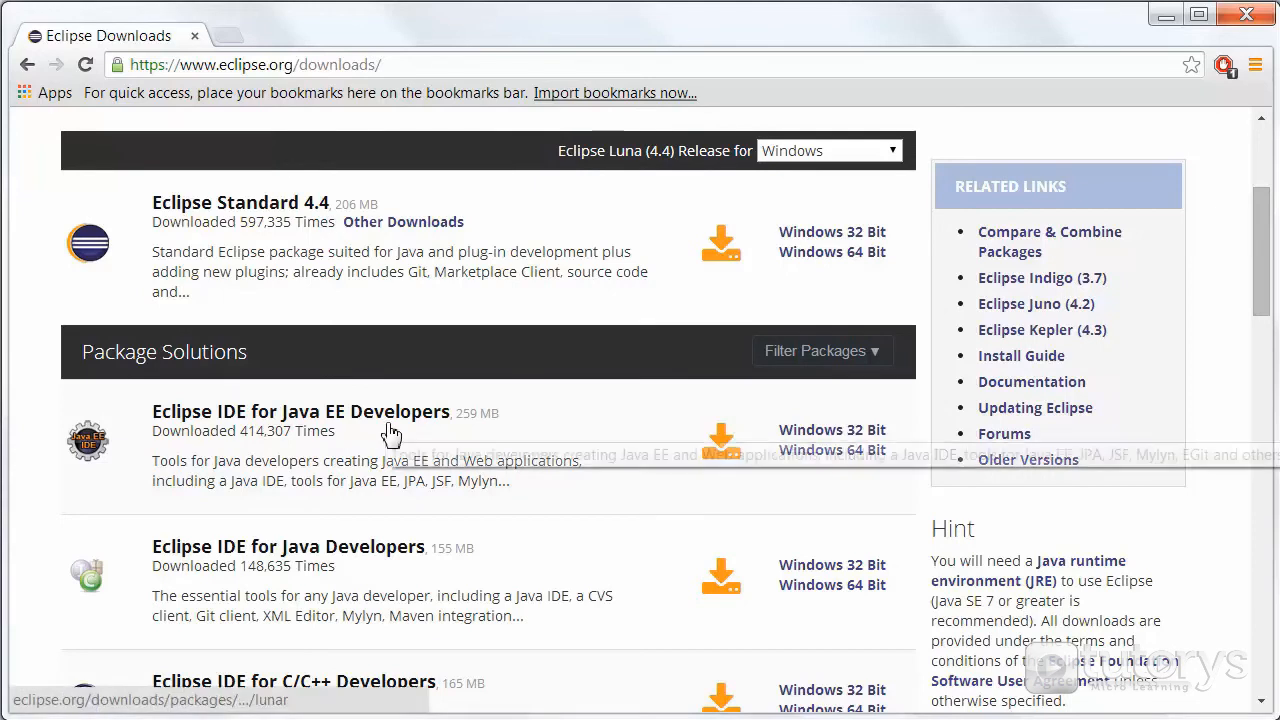
{"action": "mouse_move", "coordinate": [590, 444]}
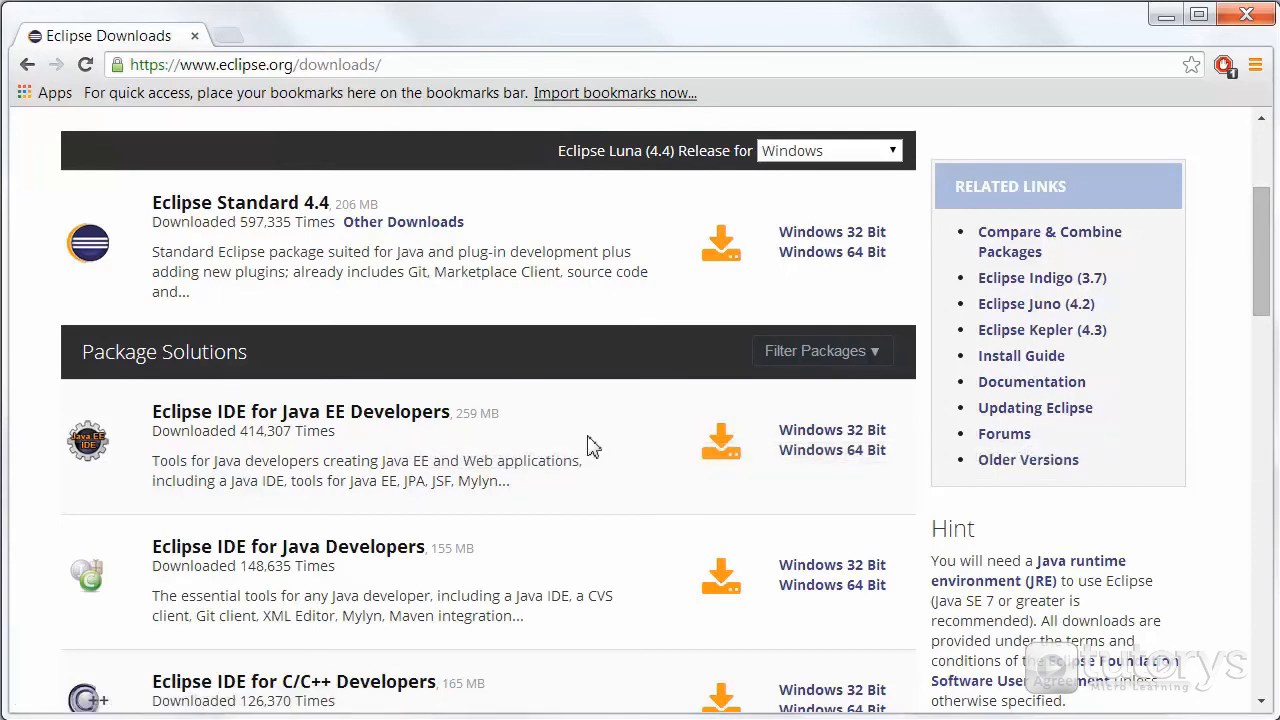
{"action": "mouse_move", "coordinate": [684, 500]}
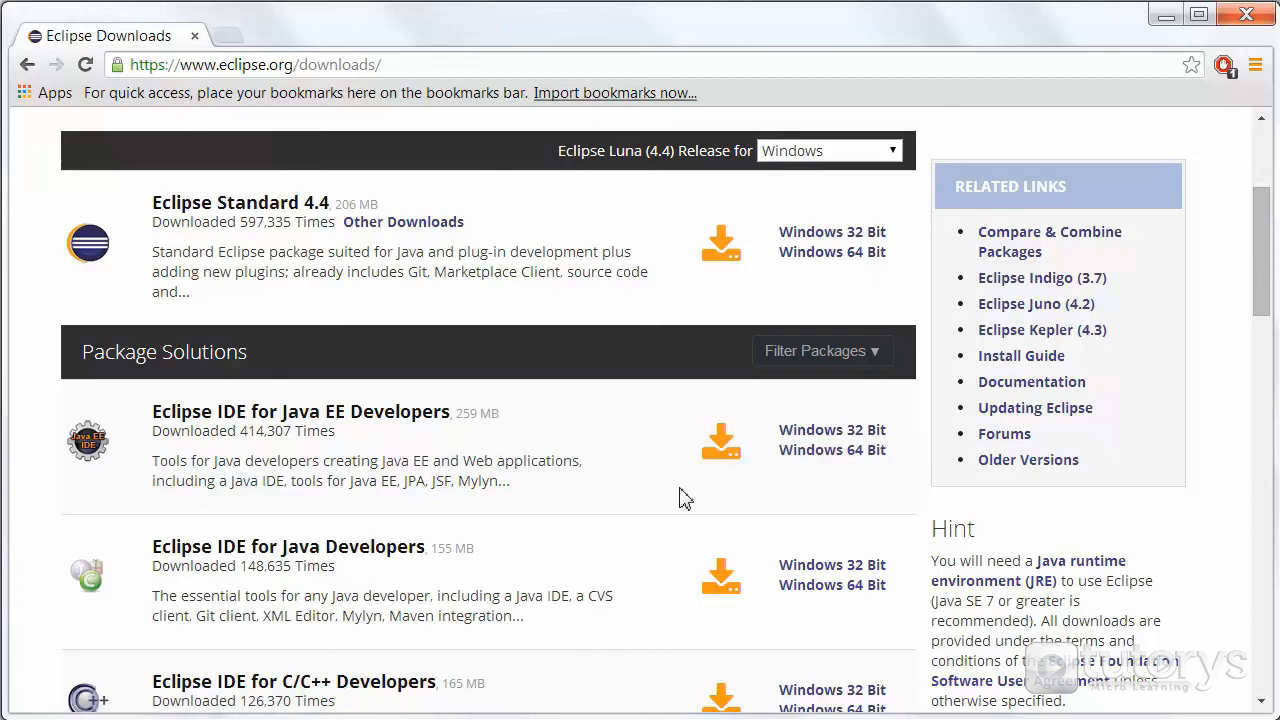
{"action": "mouse_move", "coordinate": [814, 490]}
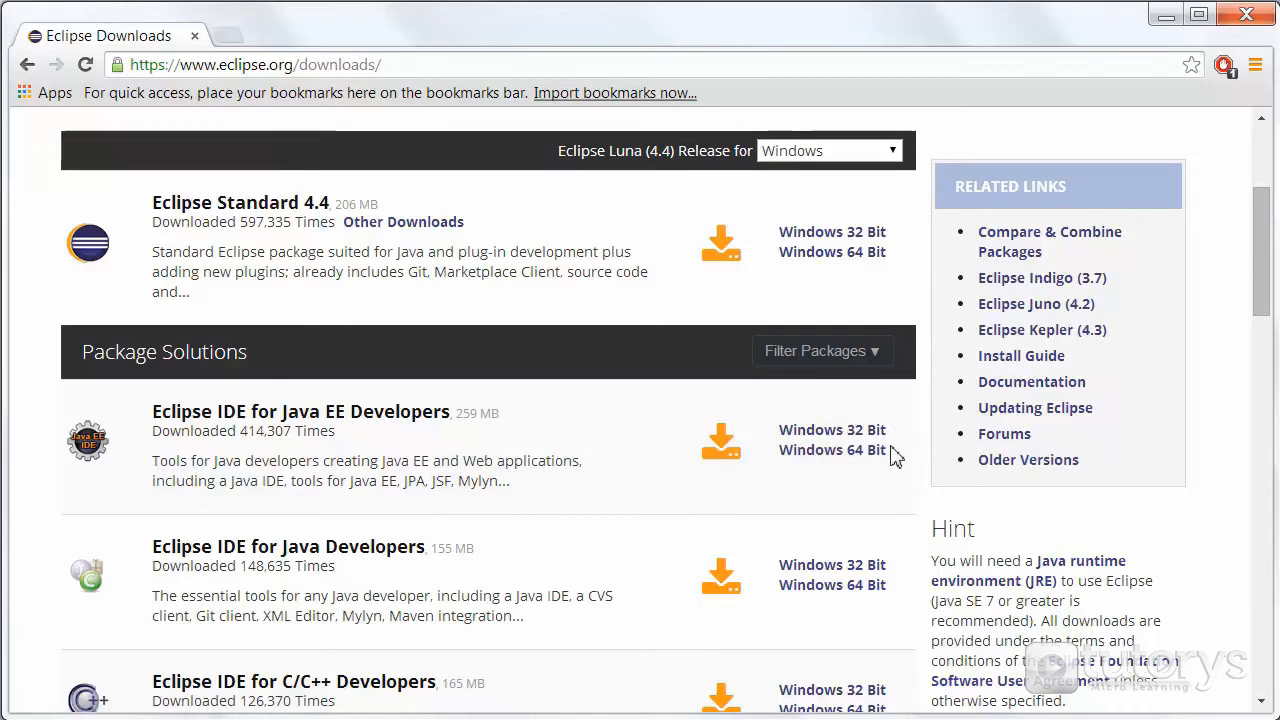
{"action": "mouse_move", "coordinate": [864, 472]}
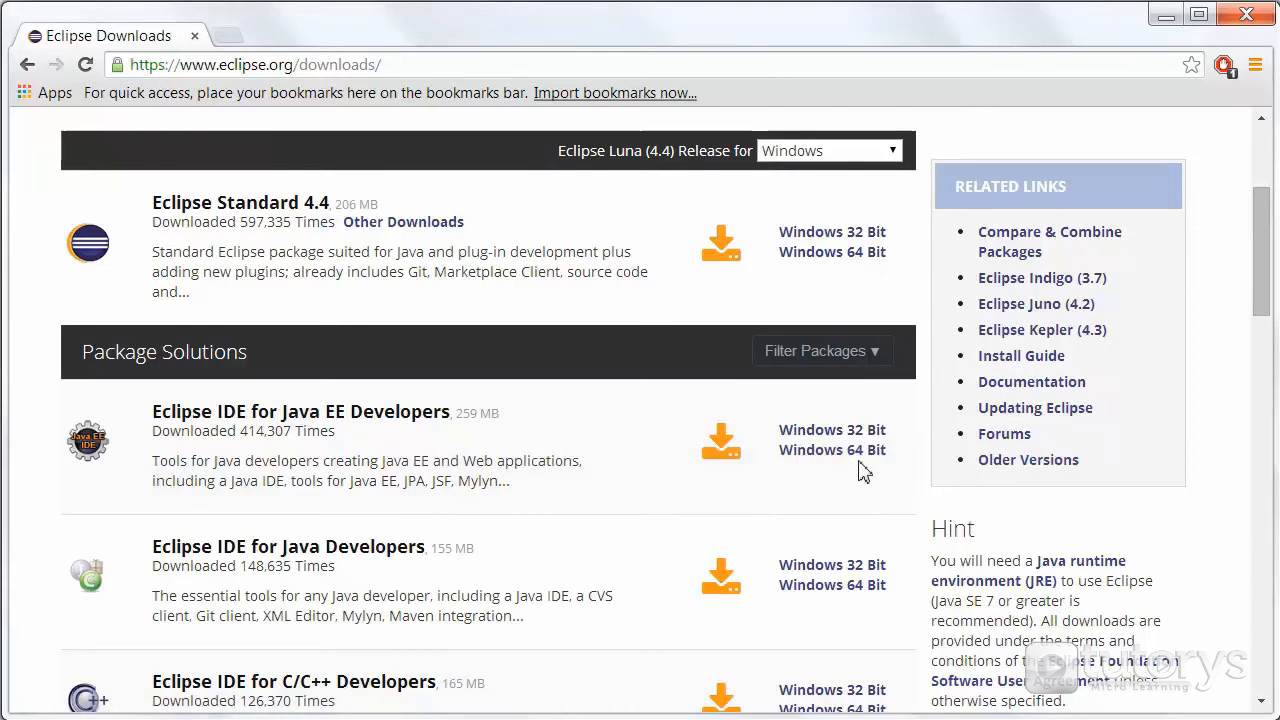
{"action": "mouse_move", "coordinate": [840, 476]}
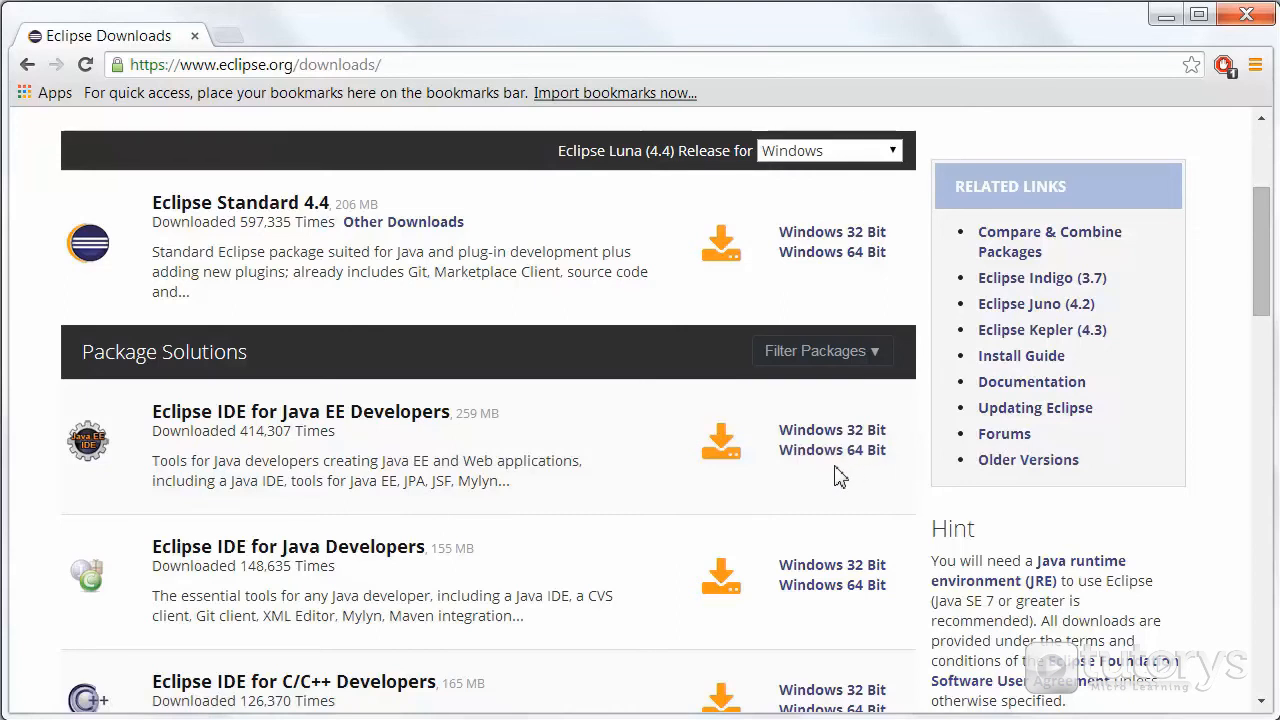
{"action": "mouse_move", "coordinate": [830, 478]}
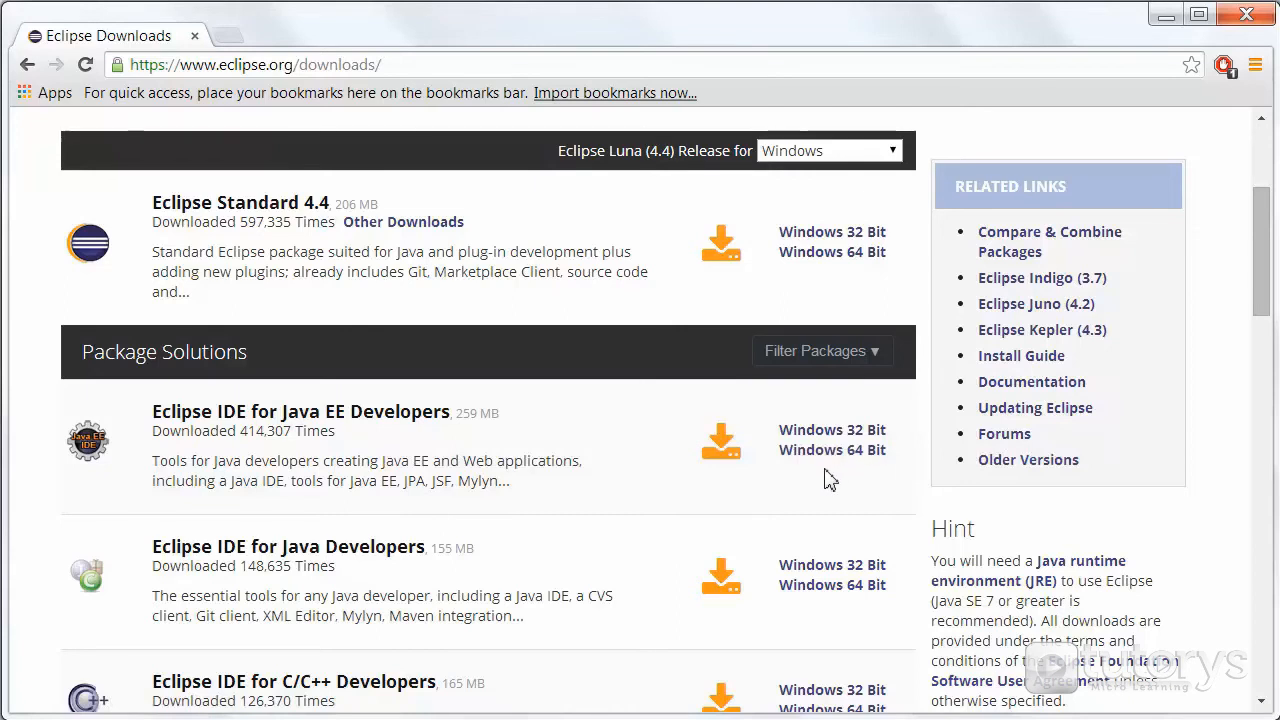
{"action": "mouse_move", "coordinate": [832, 450]}
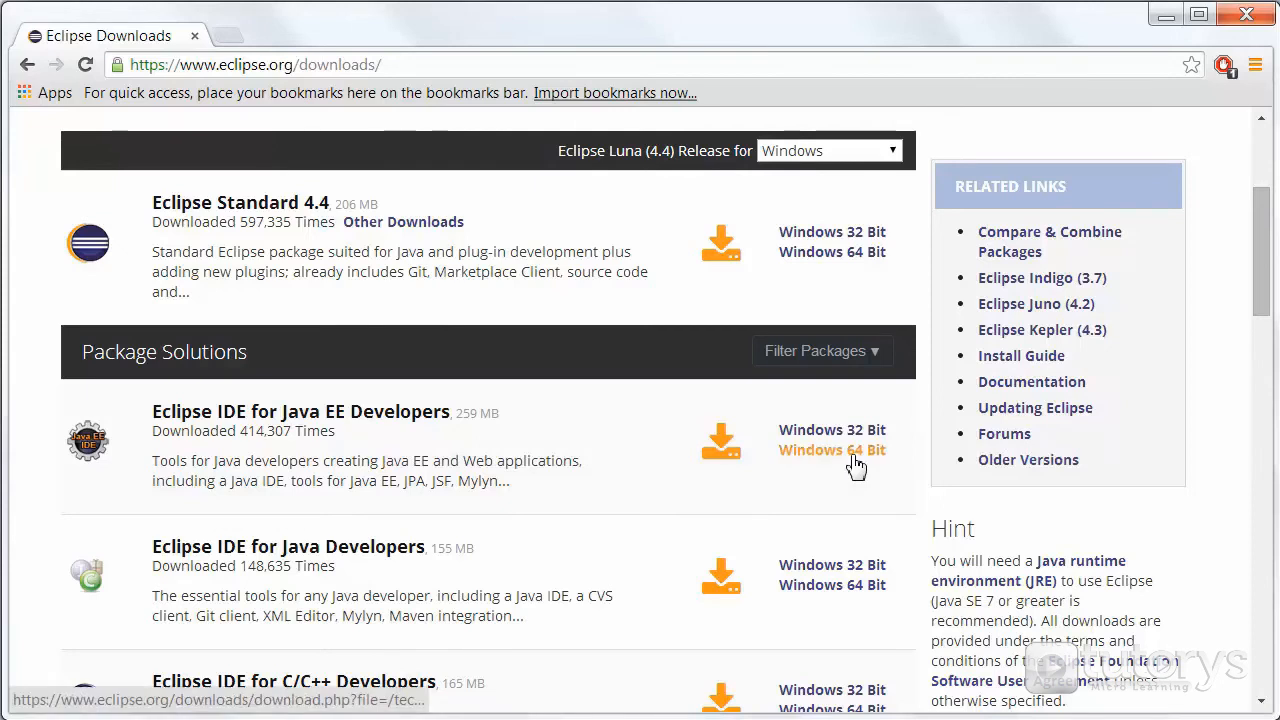
Step: Download the Windows 64-bit Eclipse IDE for Java EE Developers zip from the suggested mirror
{"action": "left_click", "coordinate": [832, 450]}
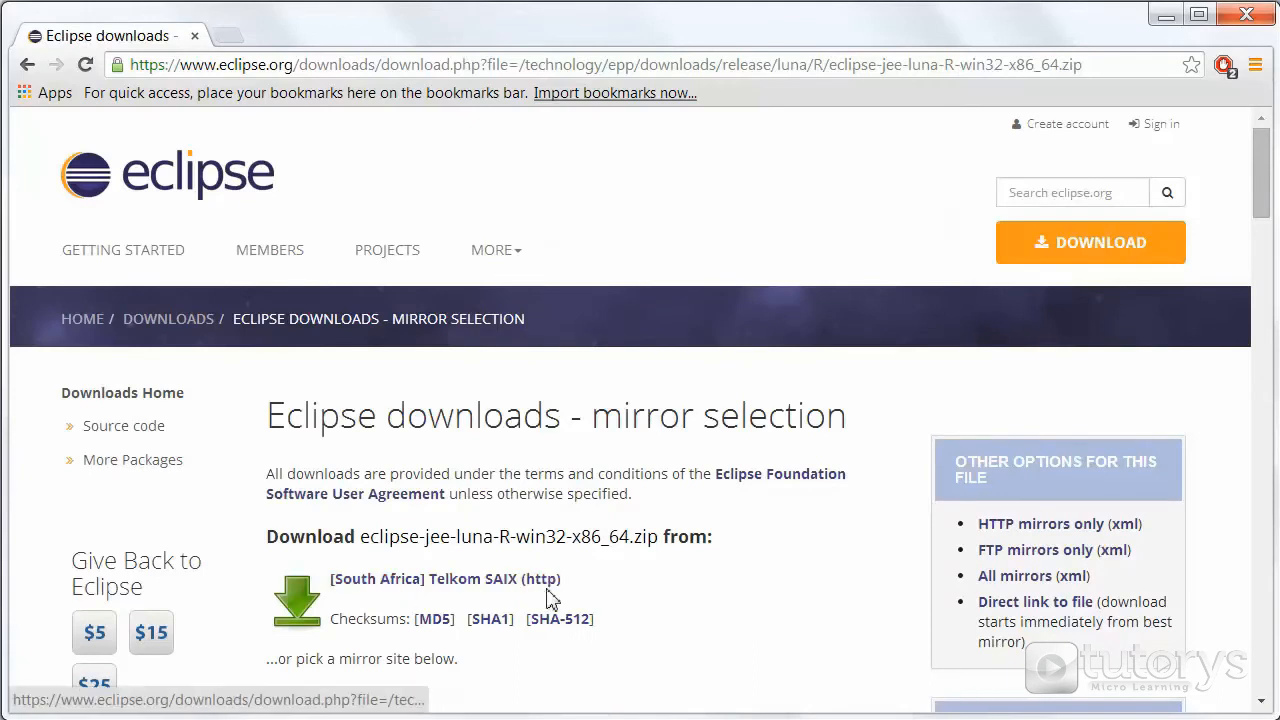
{"action": "mouse_move", "coordinate": [602, 582]}
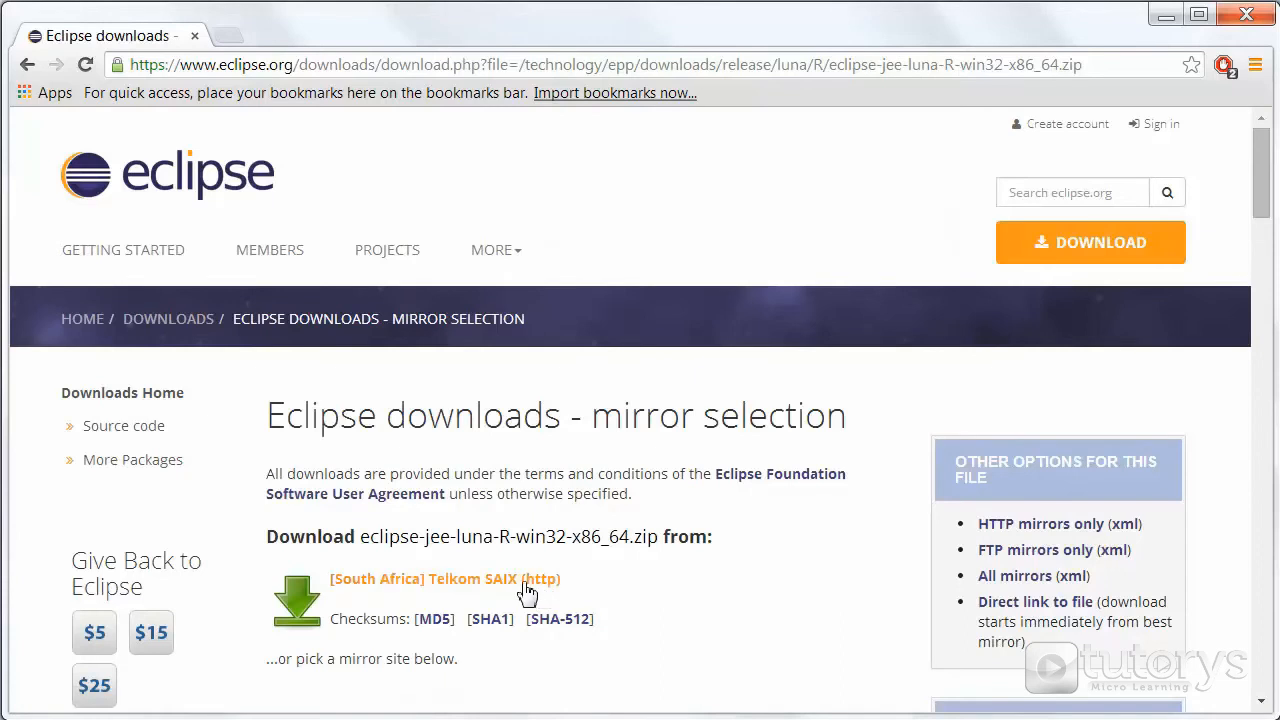
{"action": "left_click", "coordinate": [444, 578]}
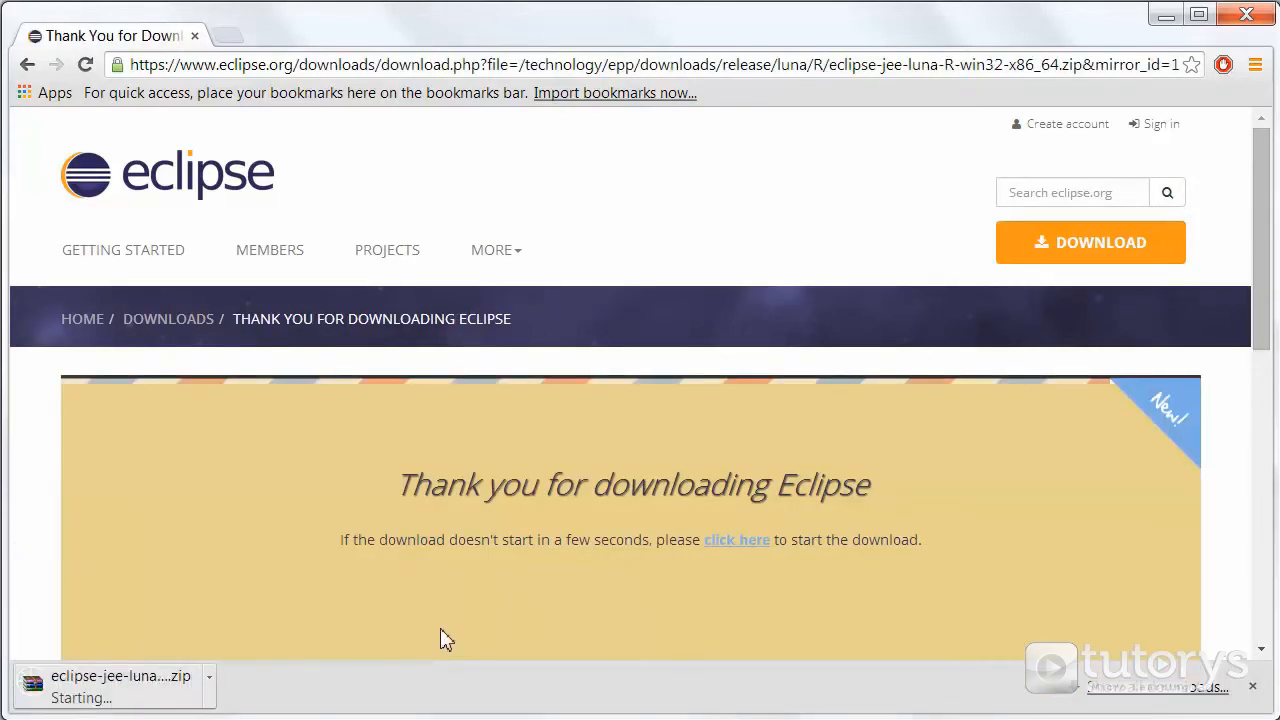
{"action": "mouse_move", "coordinate": [90, 616]}
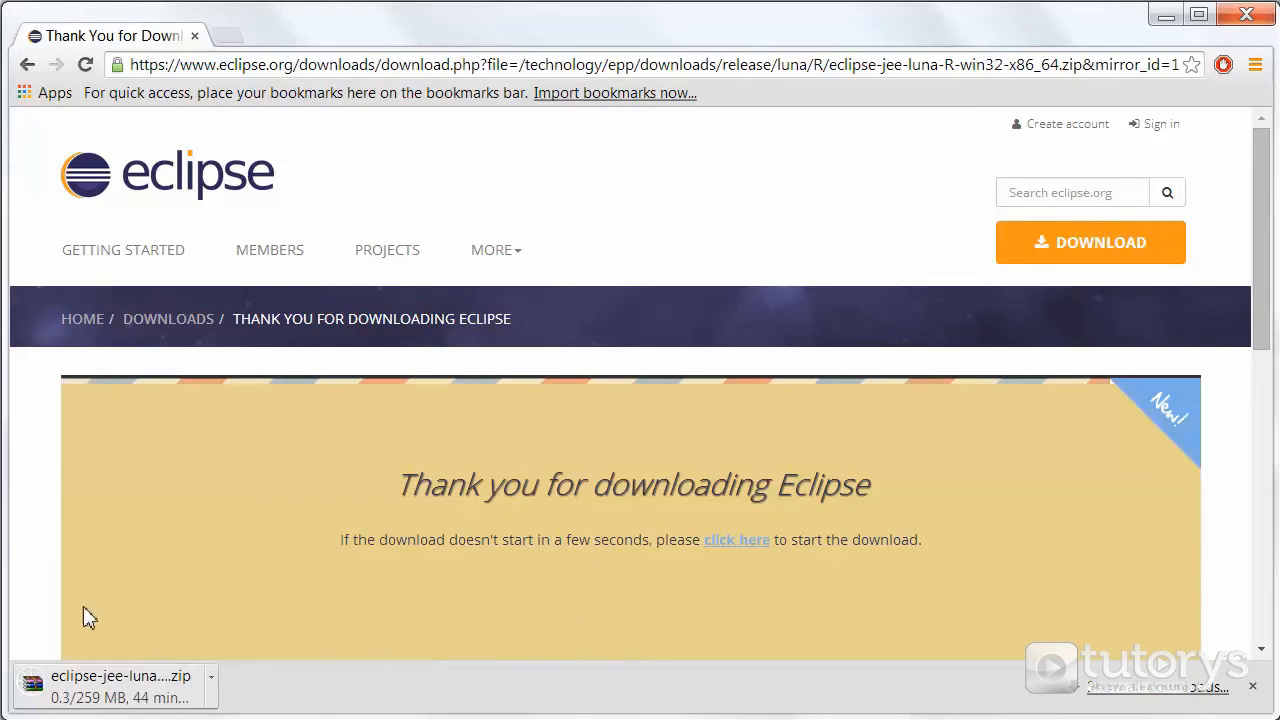
{"action": "mouse_move", "coordinate": [52, 612]}
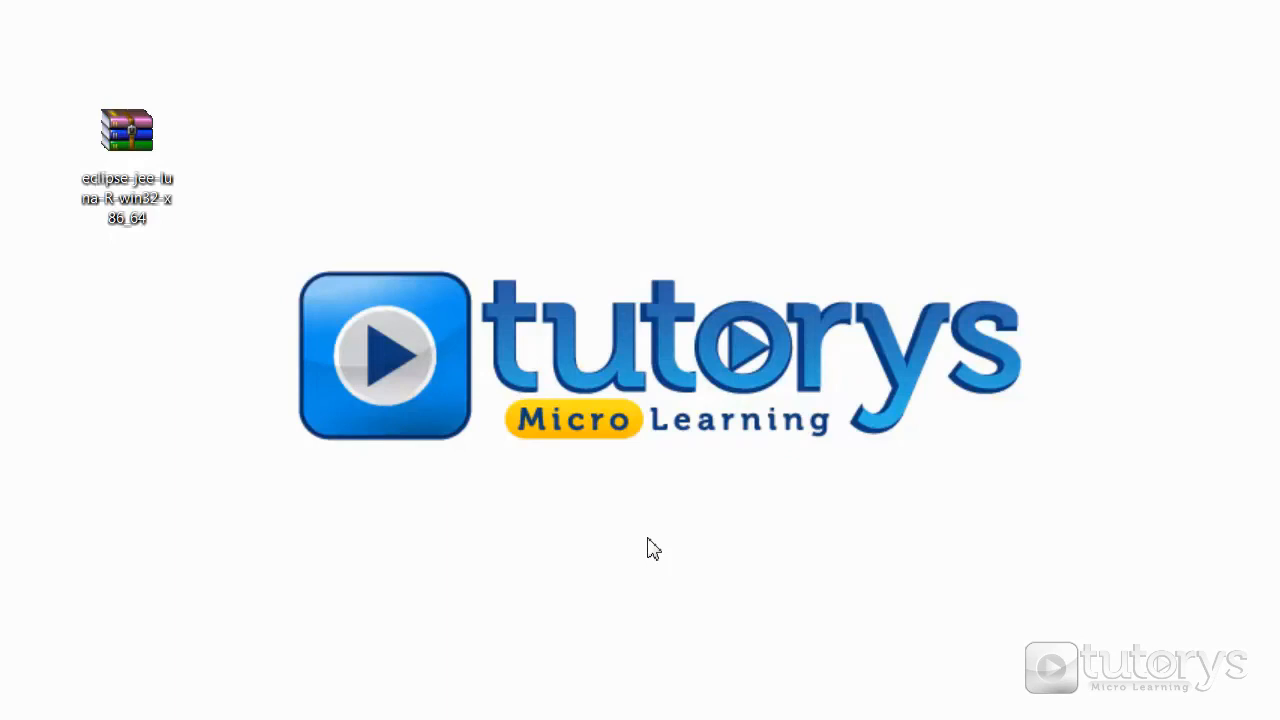
Step: Extract the downloaded zip into its own eclipse-jee-luna-R-win32-x86_64 folder with WinRAR
{"action": "right_click", "coordinate": [126, 130]}
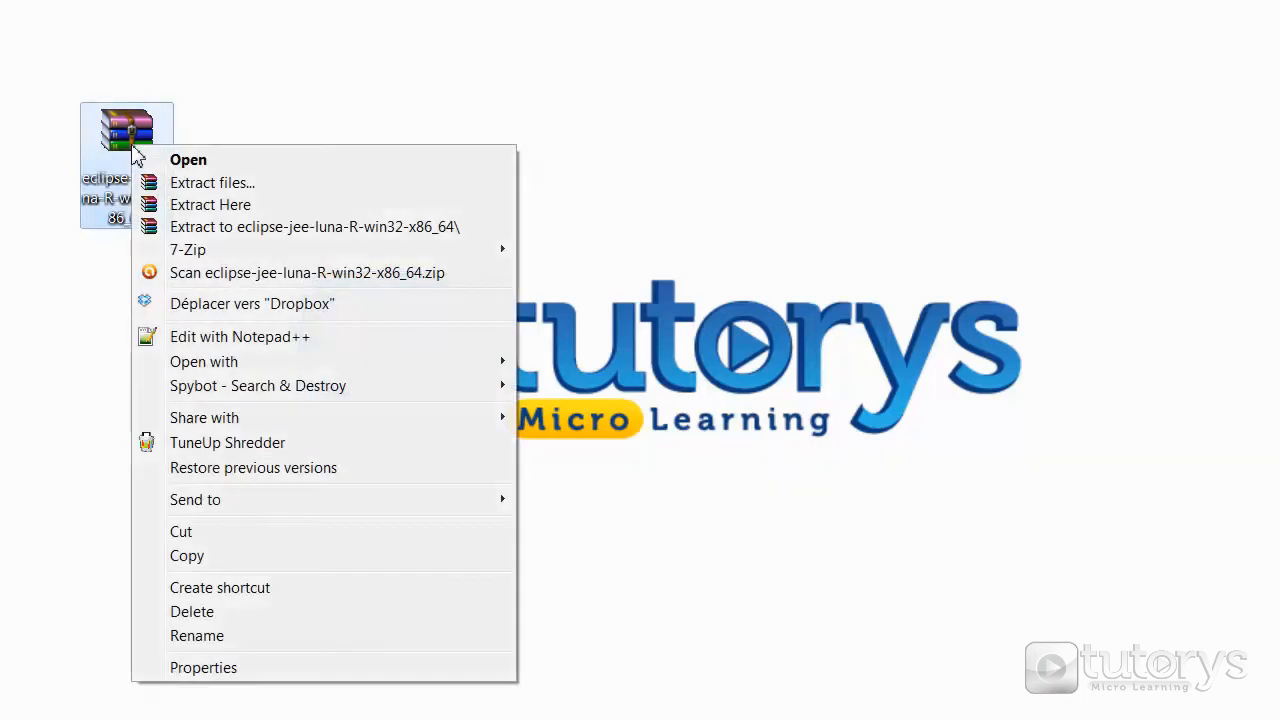
{"action": "mouse_move", "coordinate": [220, 228]}
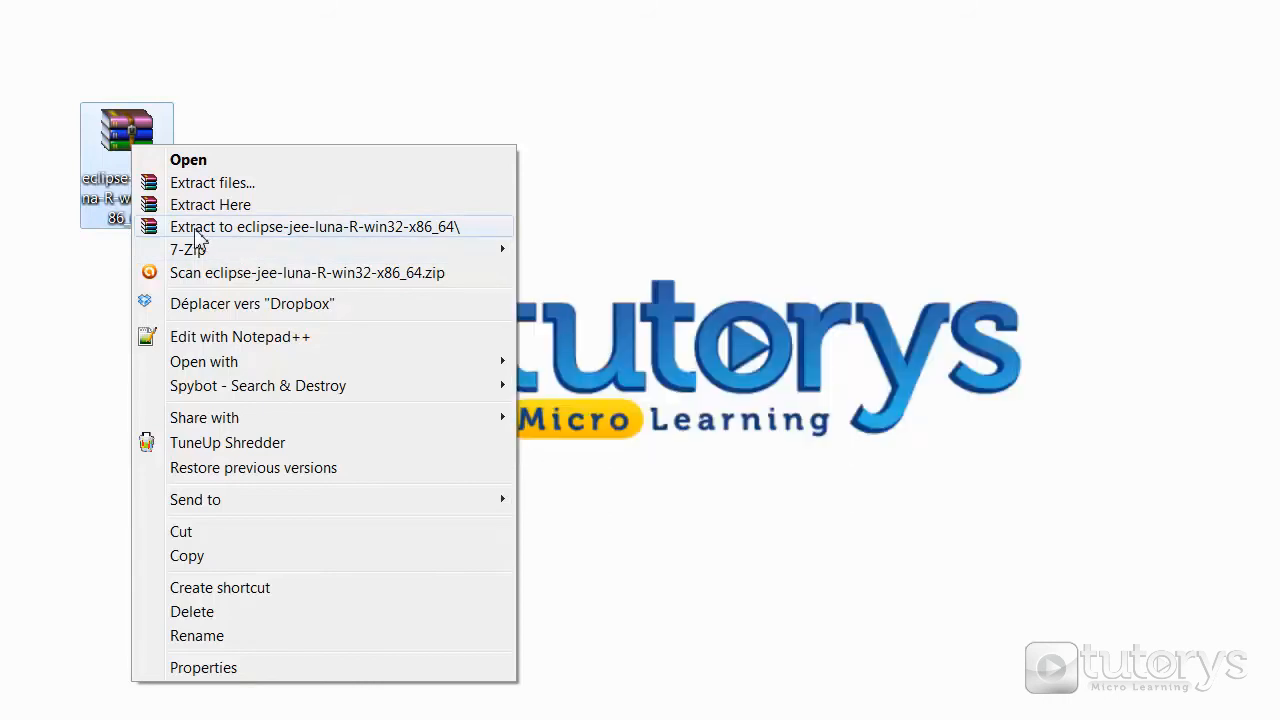
{"action": "mouse_move", "coordinate": [290, 240]}
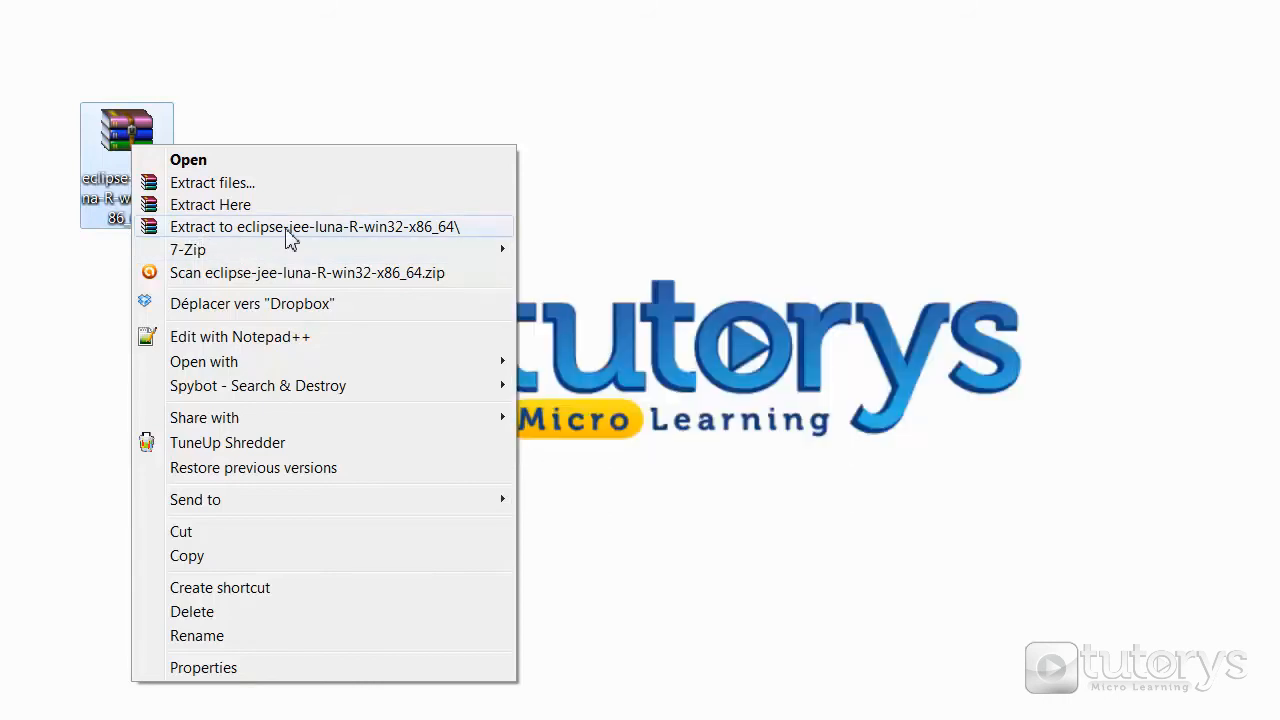
{"action": "left_click", "coordinate": [312, 226]}
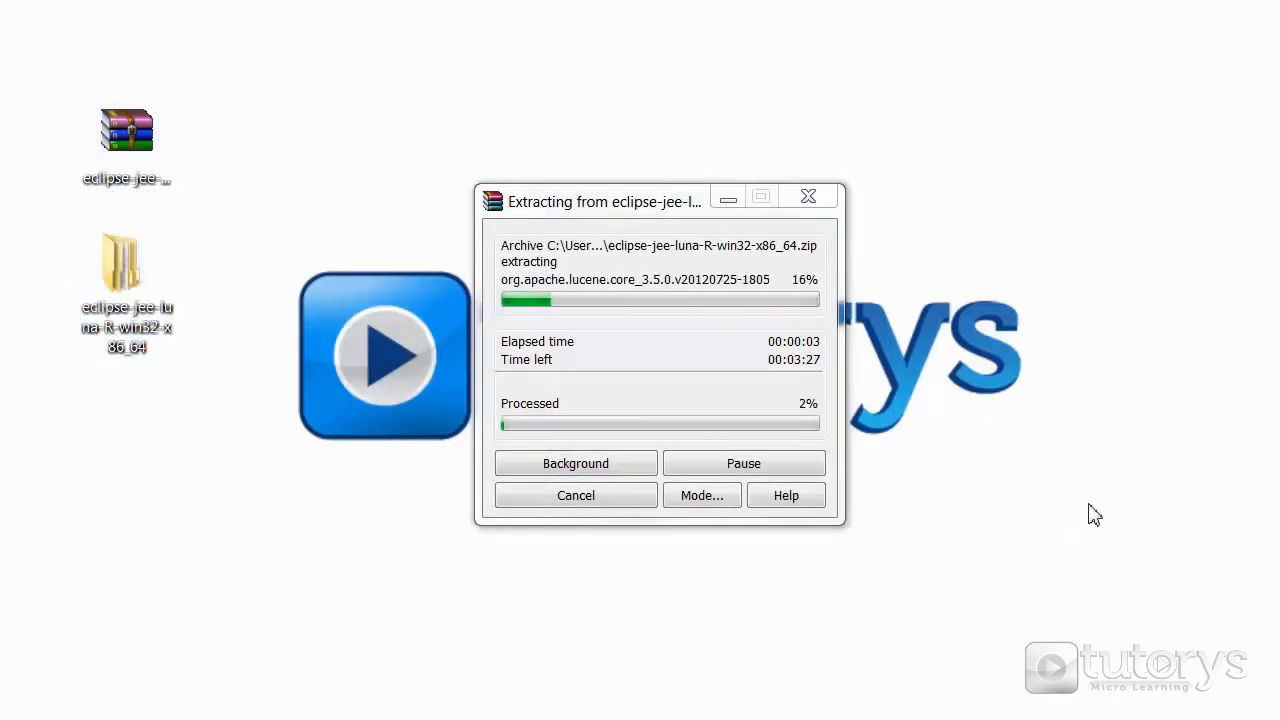
{"action": "mouse_move", "coordinate": [414, 204]}
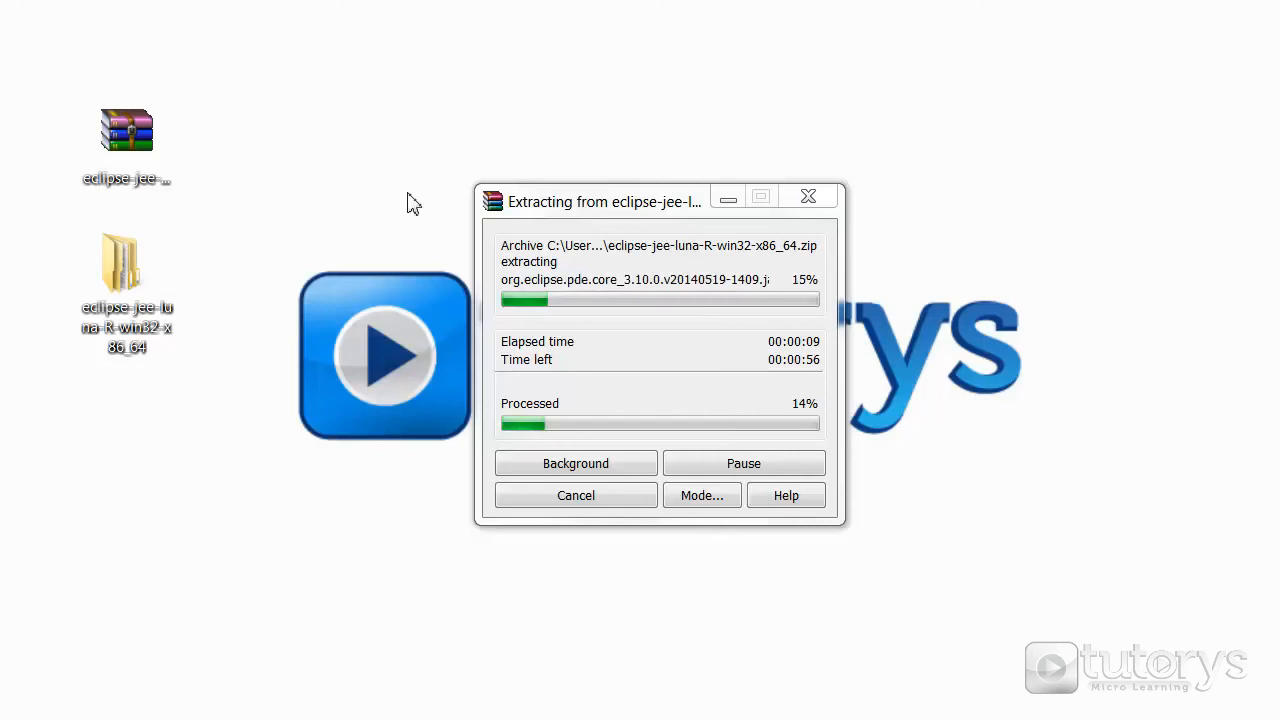
{"action": "mouse_move", "coordinate": [724, 52]}
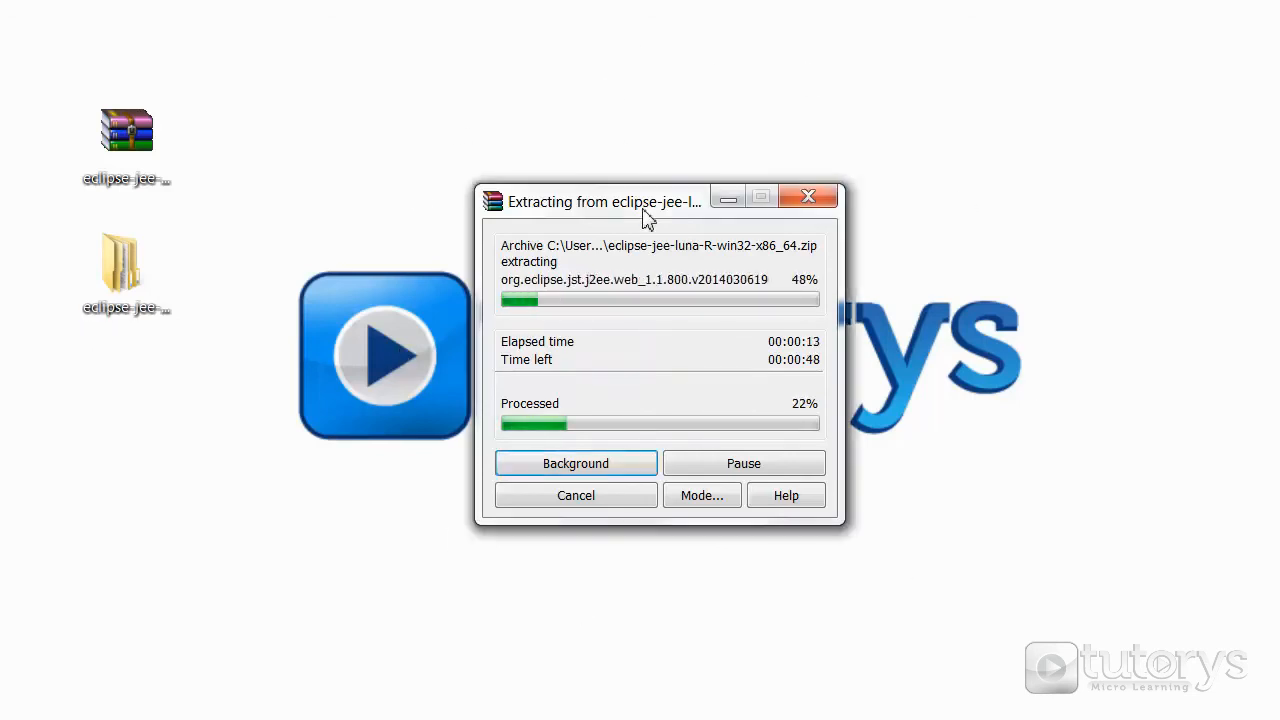
{"action": "mouse_move", "coordinate": [650, 124]}
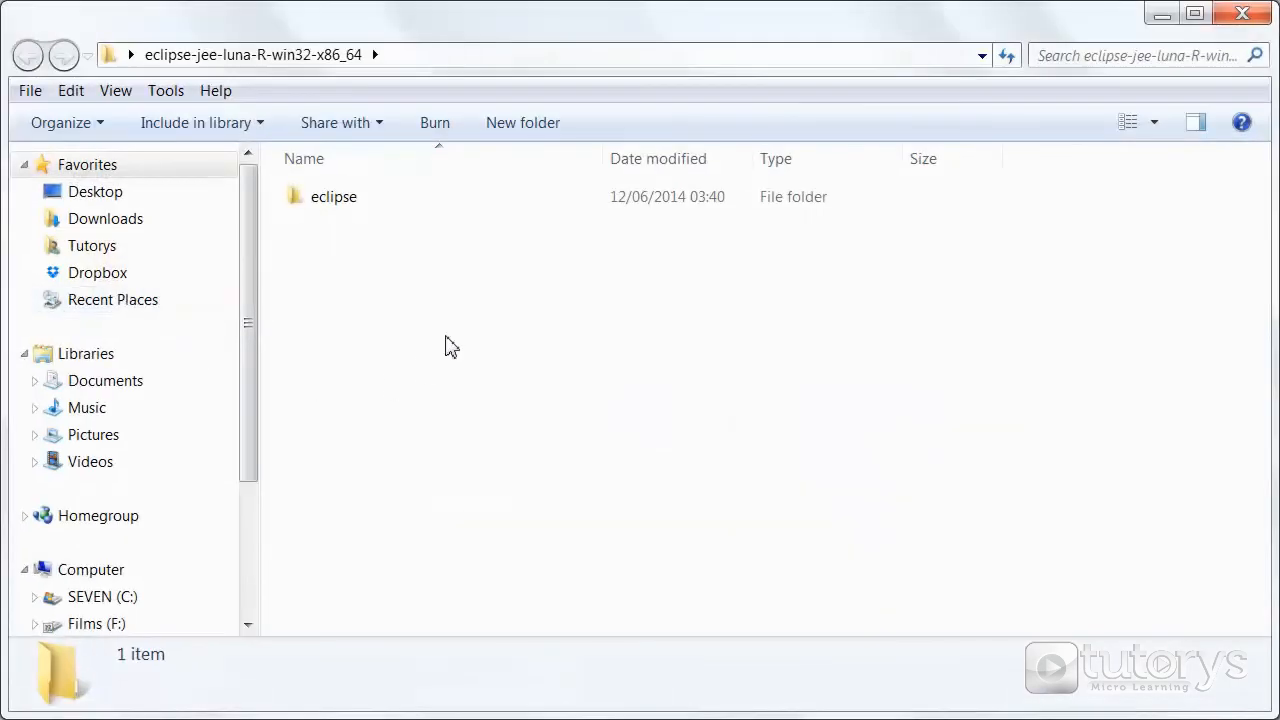
Step: Enter the extracted eclipse folder and select the eclipse application file
{"action": "left_click", "coordinate": [332, 196]}
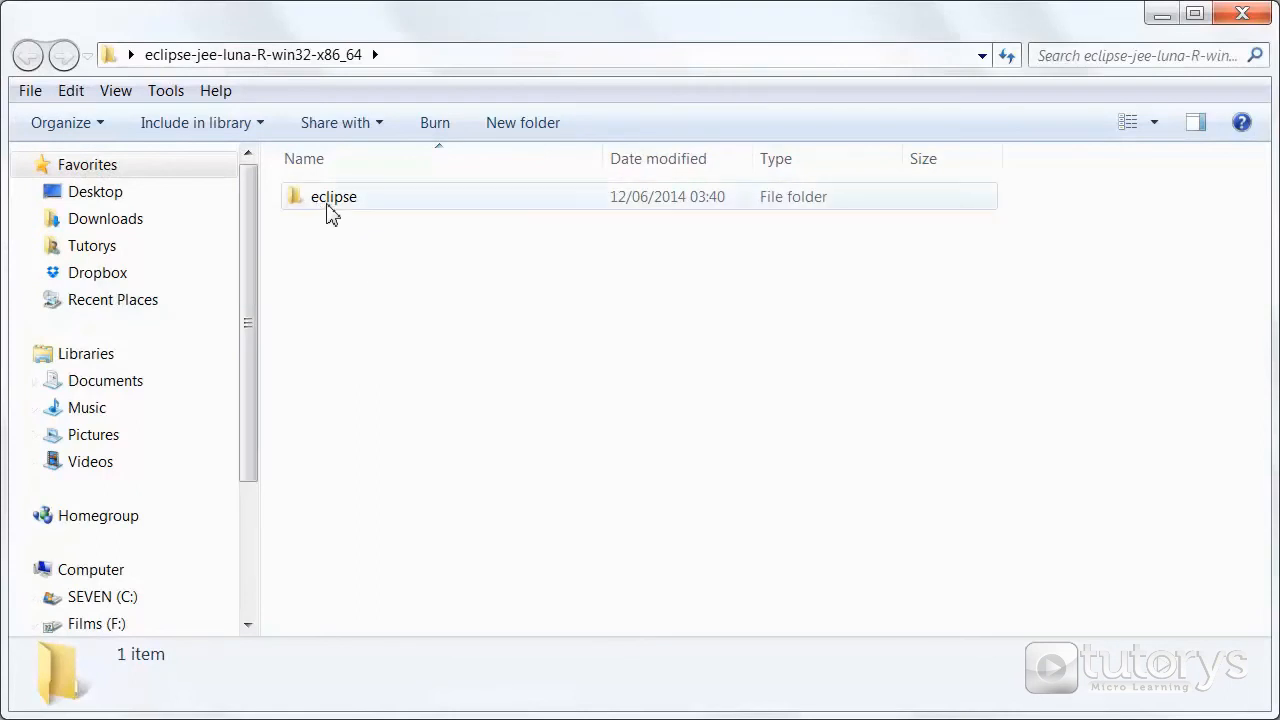
{"action": "mouse_move", "coordinate": [344, 204]}
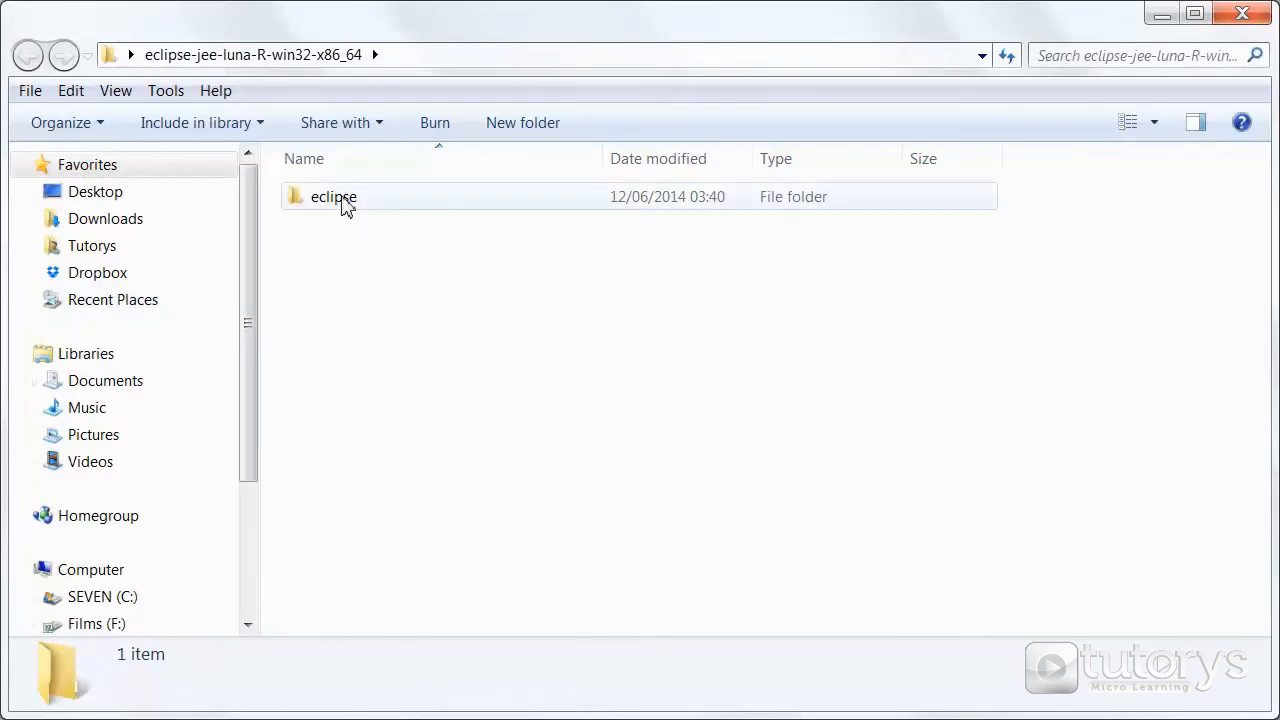
{"action": "double_click", "coordinate": [332, 196]}
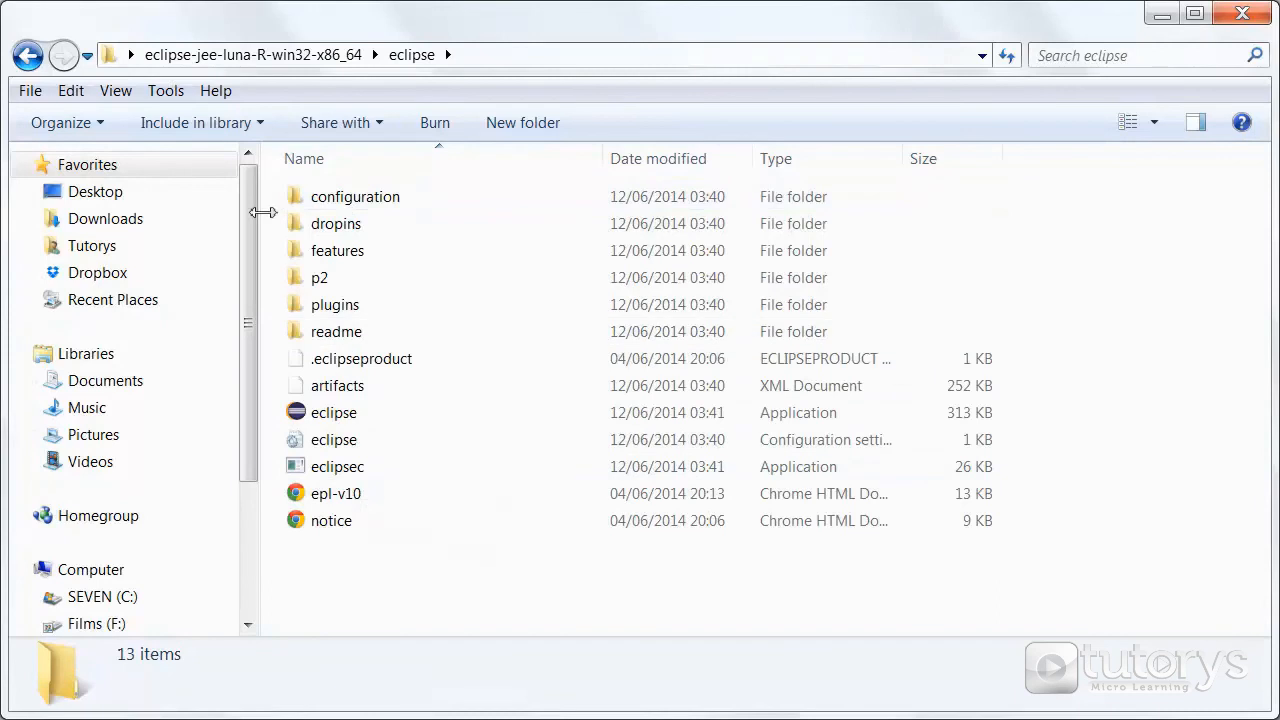
{"action": "mouse_move", "coordinate": [276, 588]}
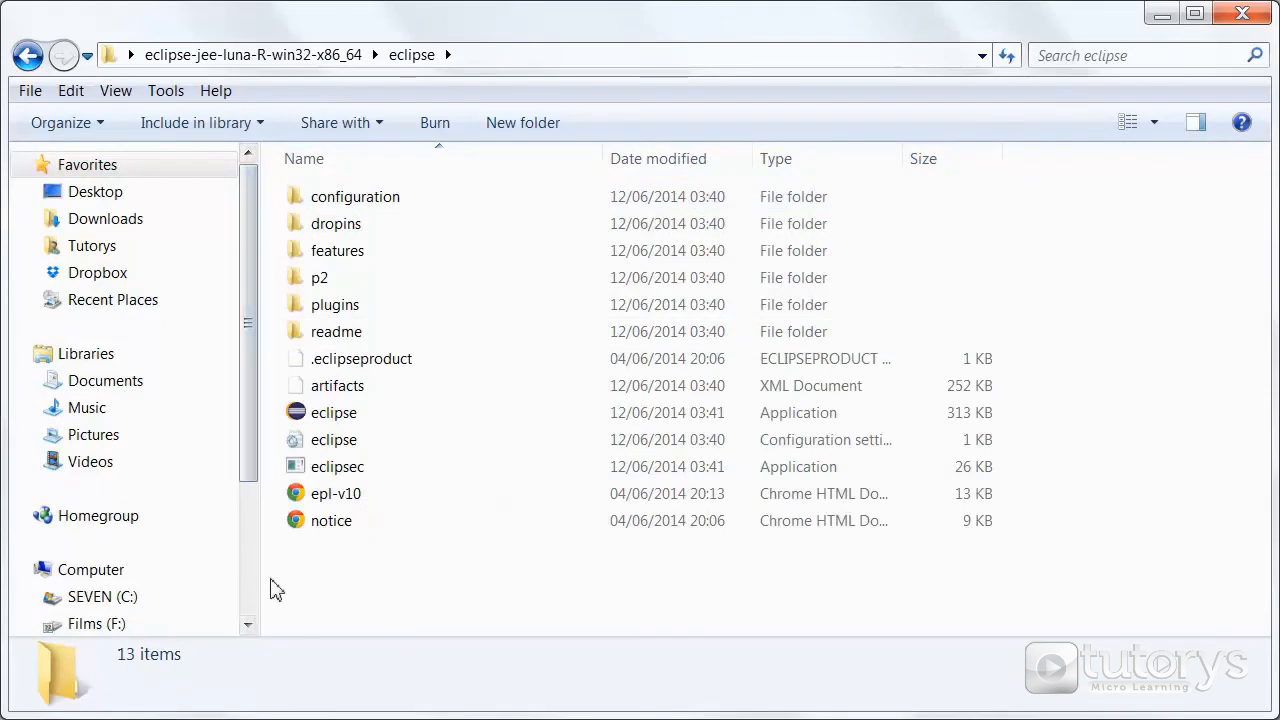
{"action": "mouse_move", "coordinate": [568, 590]}
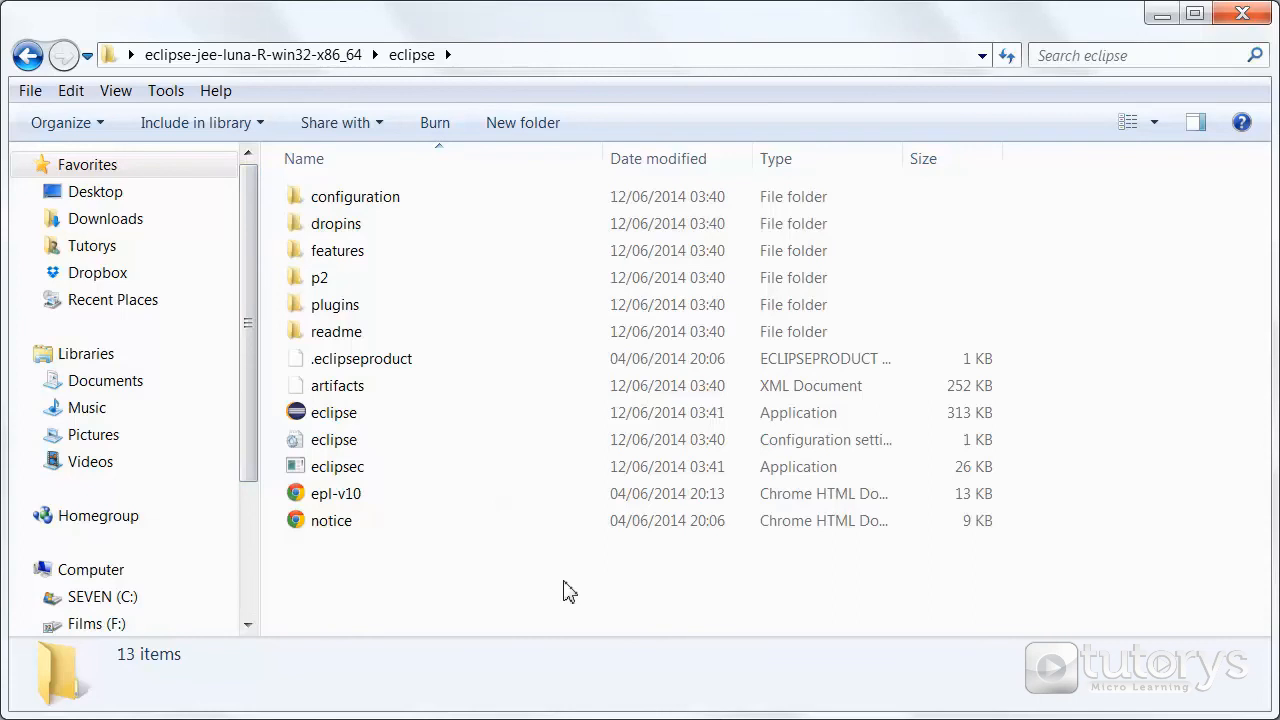
{"action": "mouse_move", "coordinate": [556, 584]}
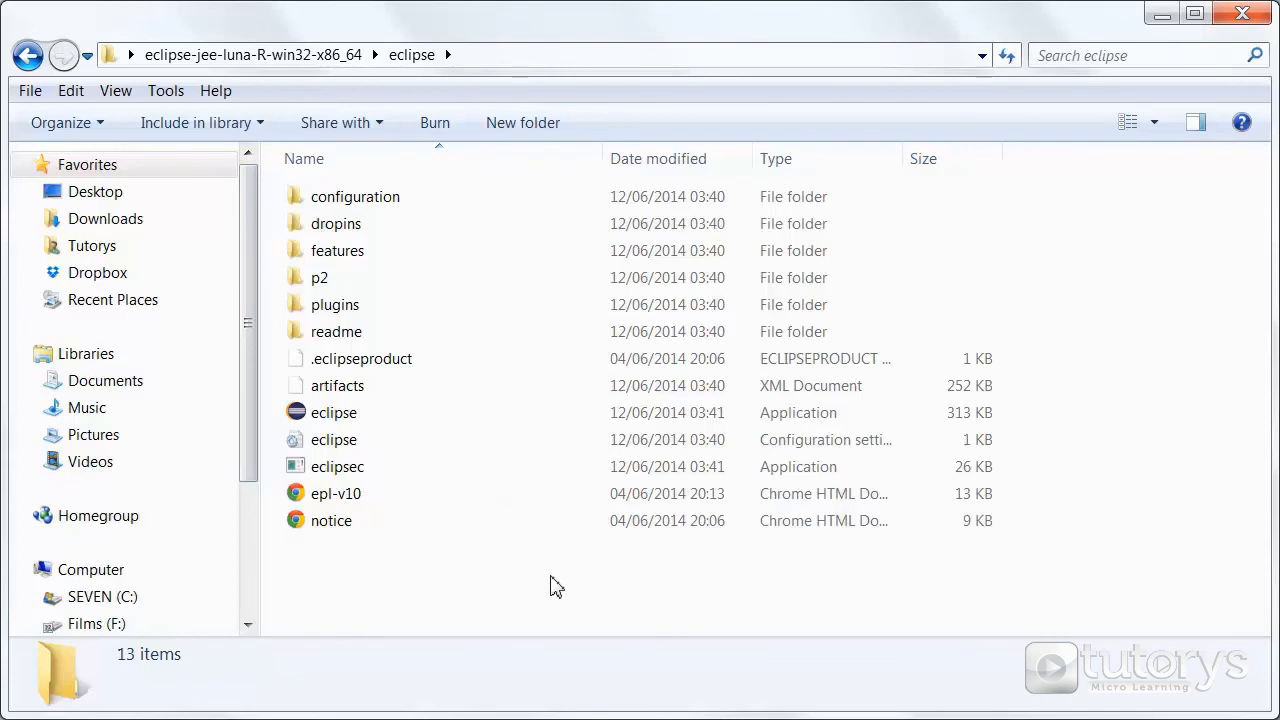
{"action": "mouse_move", "coordinate": [16, 76]}
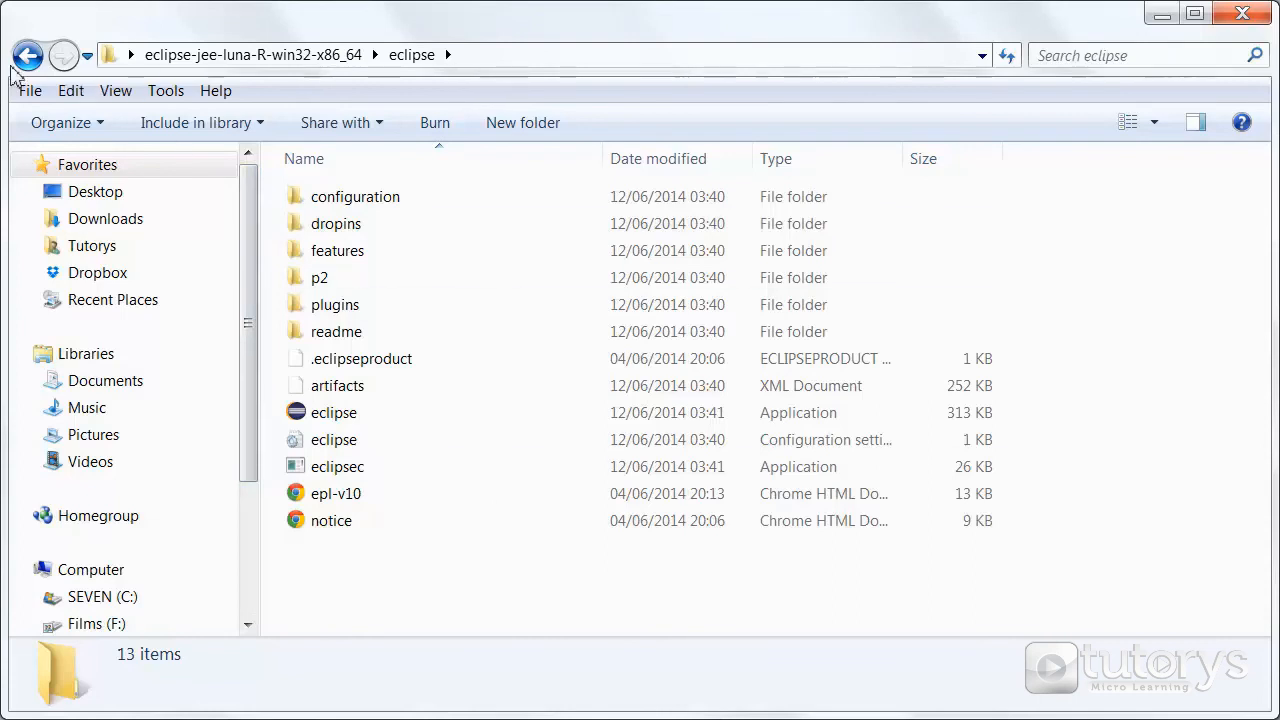
{"action": "left_click", "coordinate": [28, 56]}
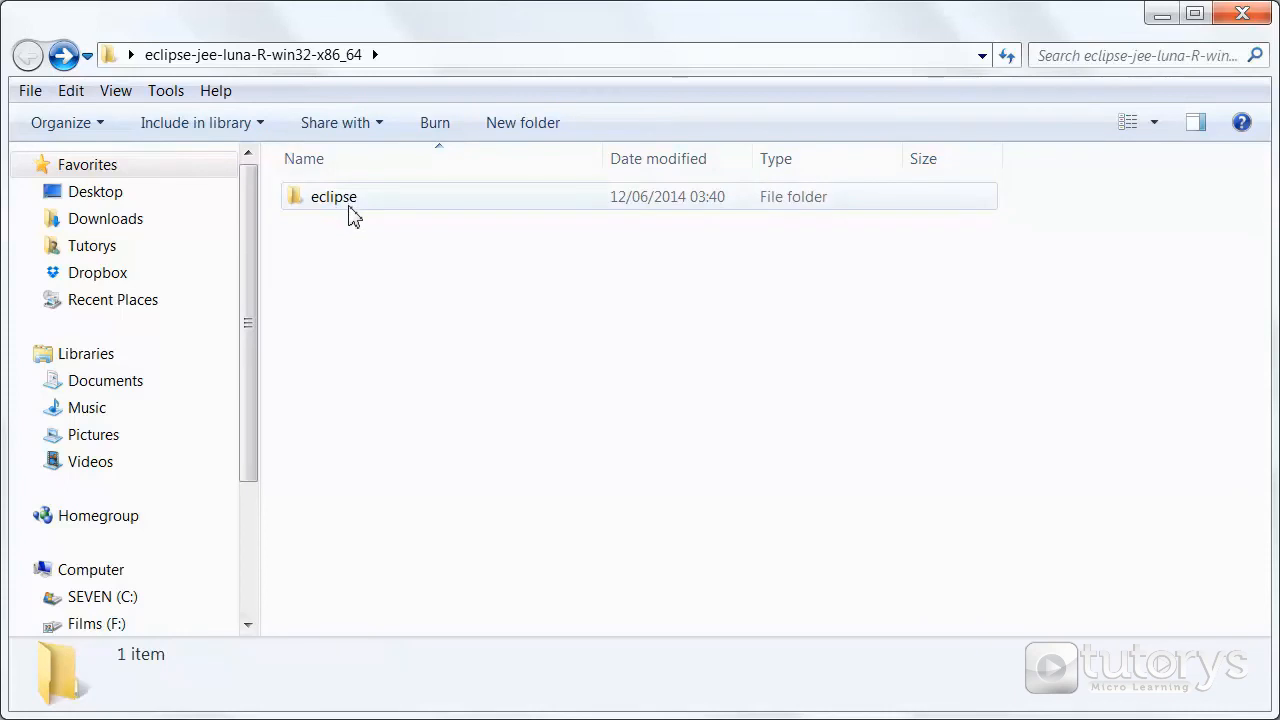
{"action": "double_click", "coordinate": [332, 196]}
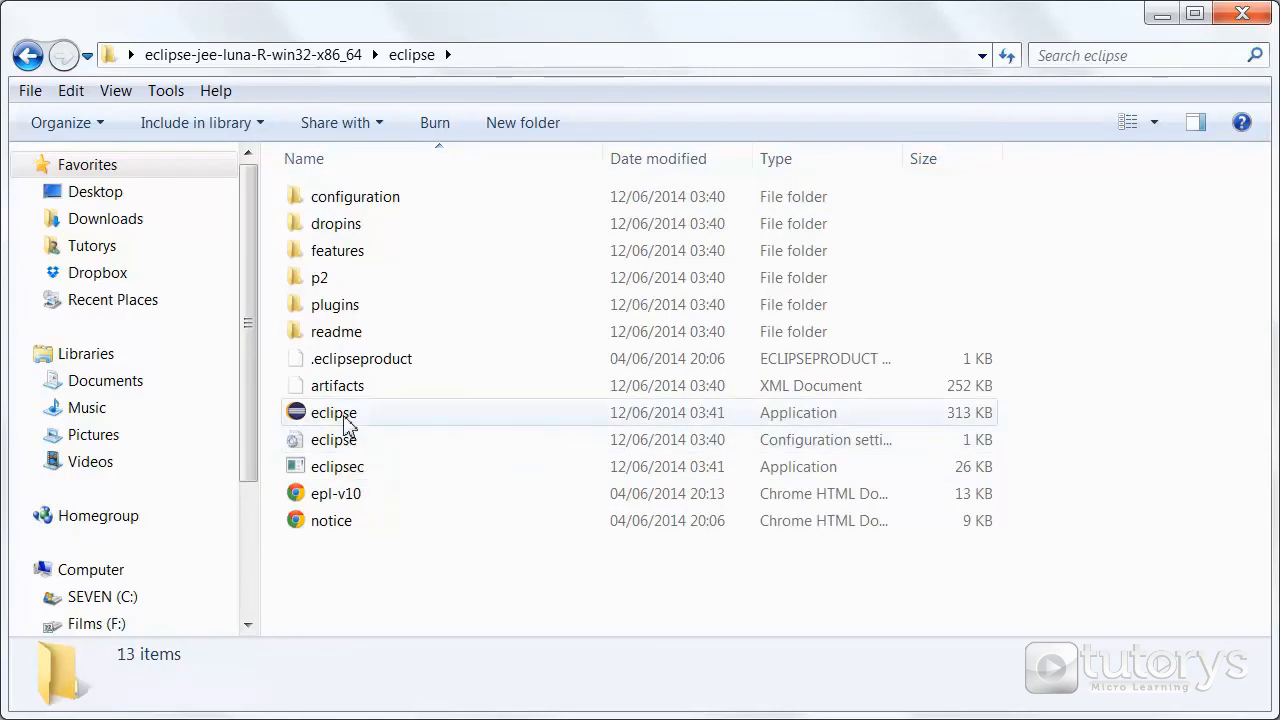
{"action": "left_click", "coordinate": [332, 412]}
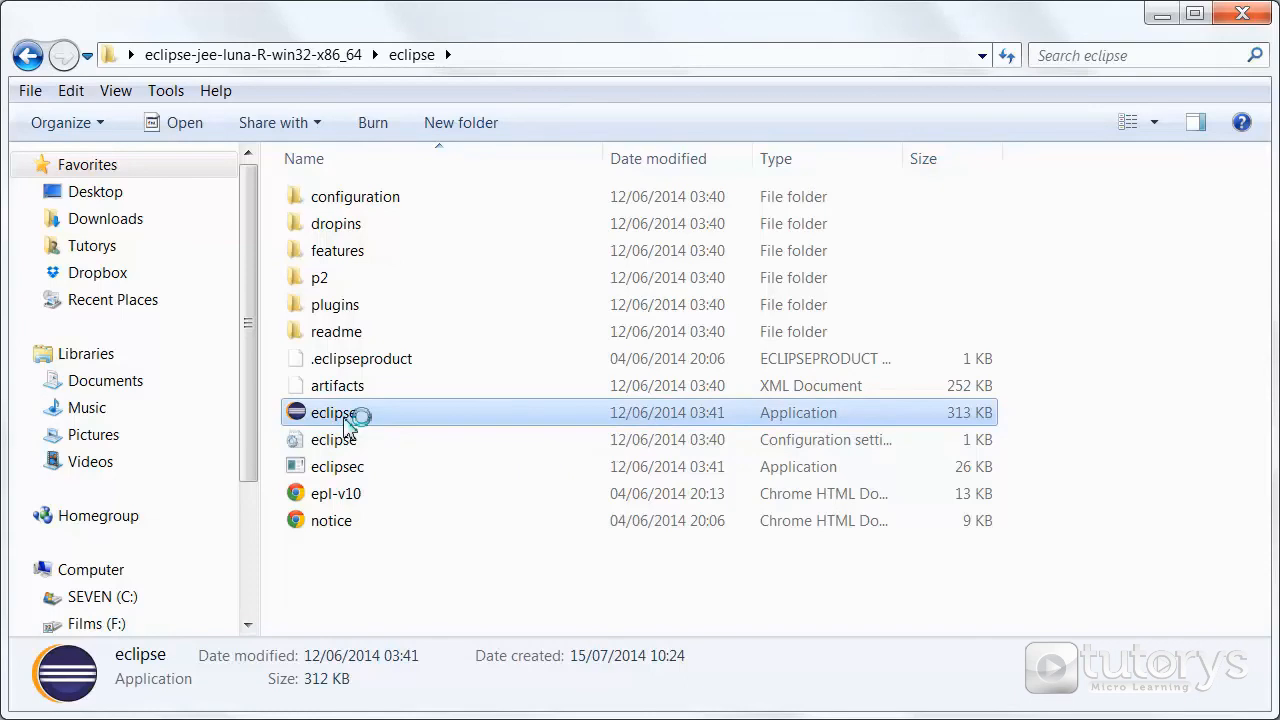
{"action": "mouse_move", "coordinate": [512, 600]}
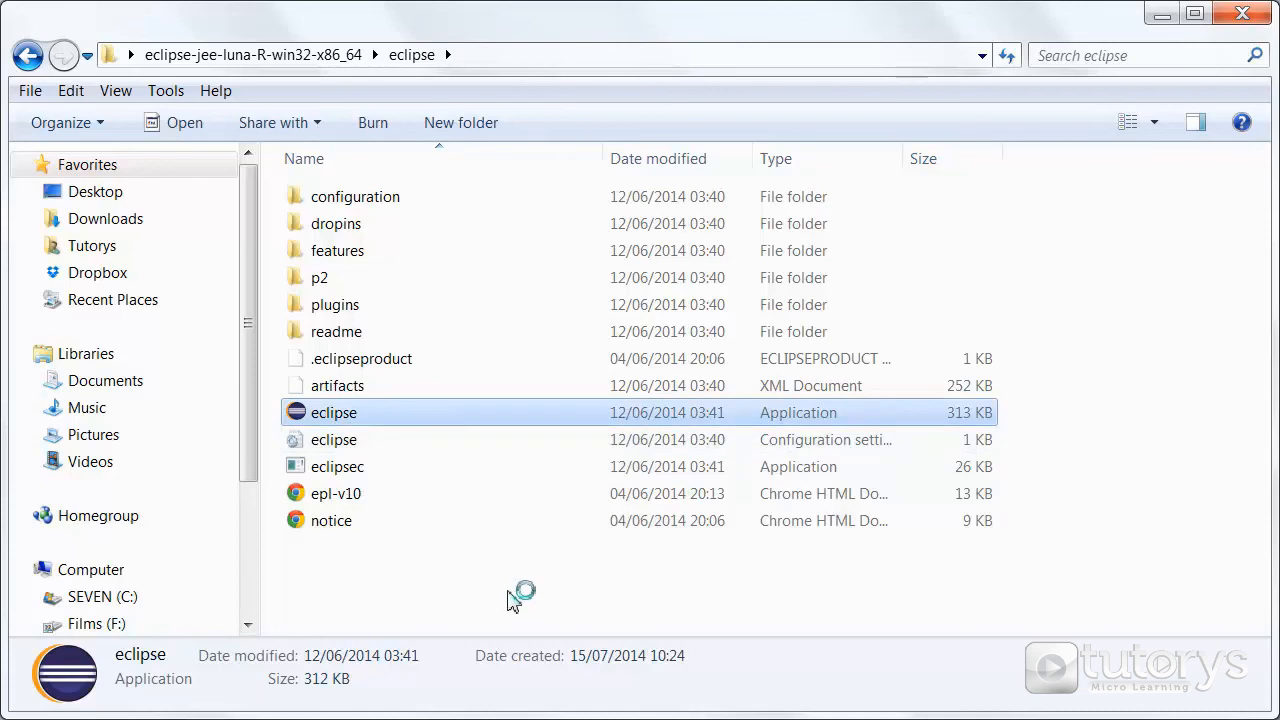
{"action": "mouse_move", "coordinate": [520, 556]}
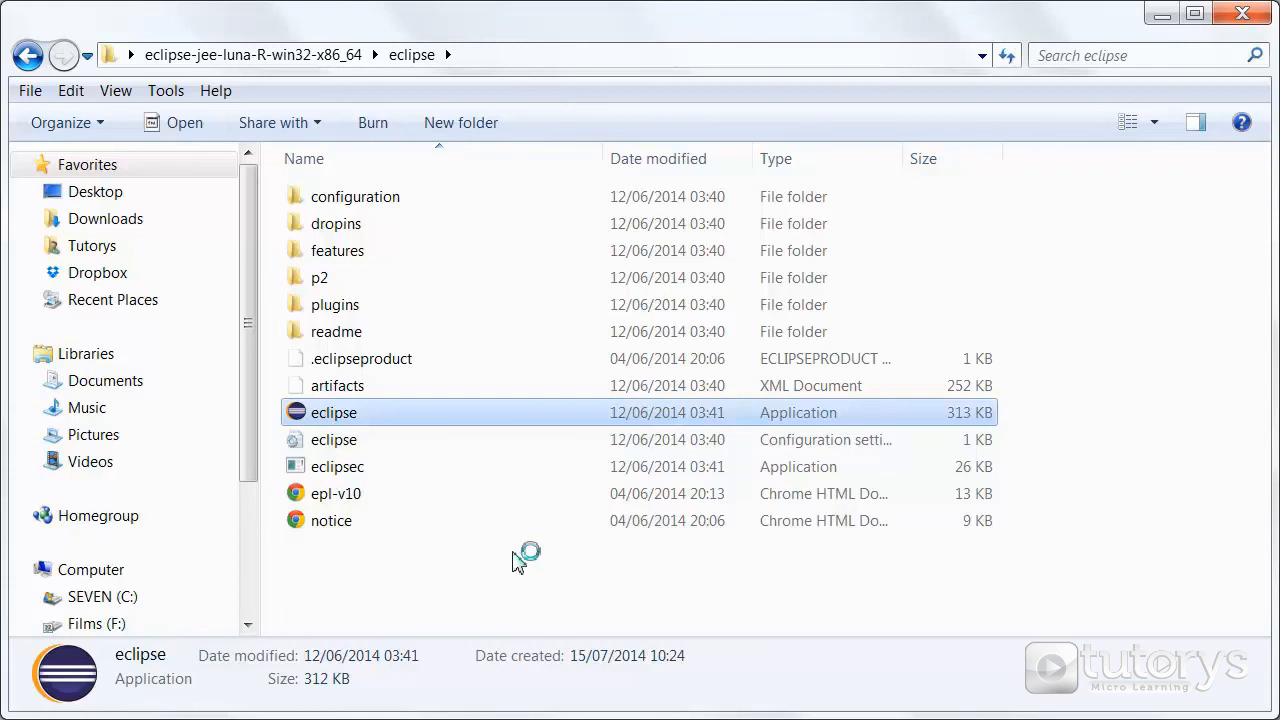
Step: Launch eclipse.exe and confirm Run in the Open File security warning
{"action": "double_click", "coordinate": [332, 412]}
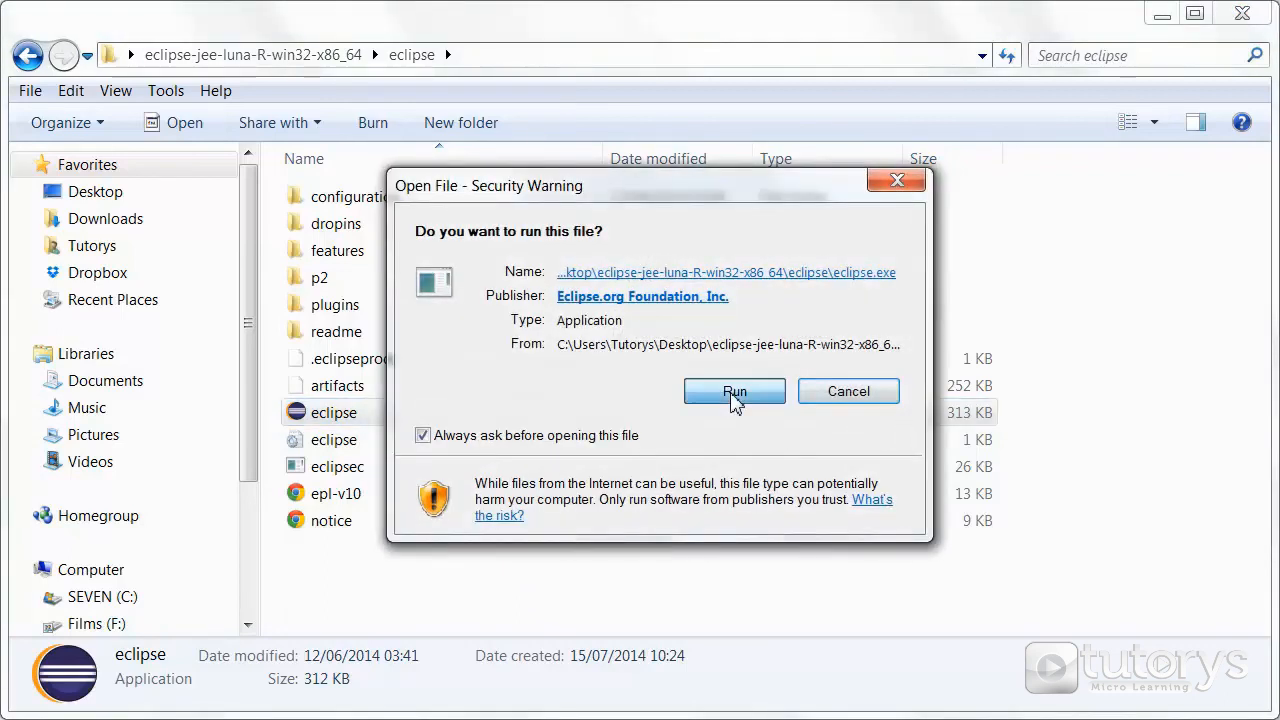
{"action": "left_click", "coordinate": [734, 390]}
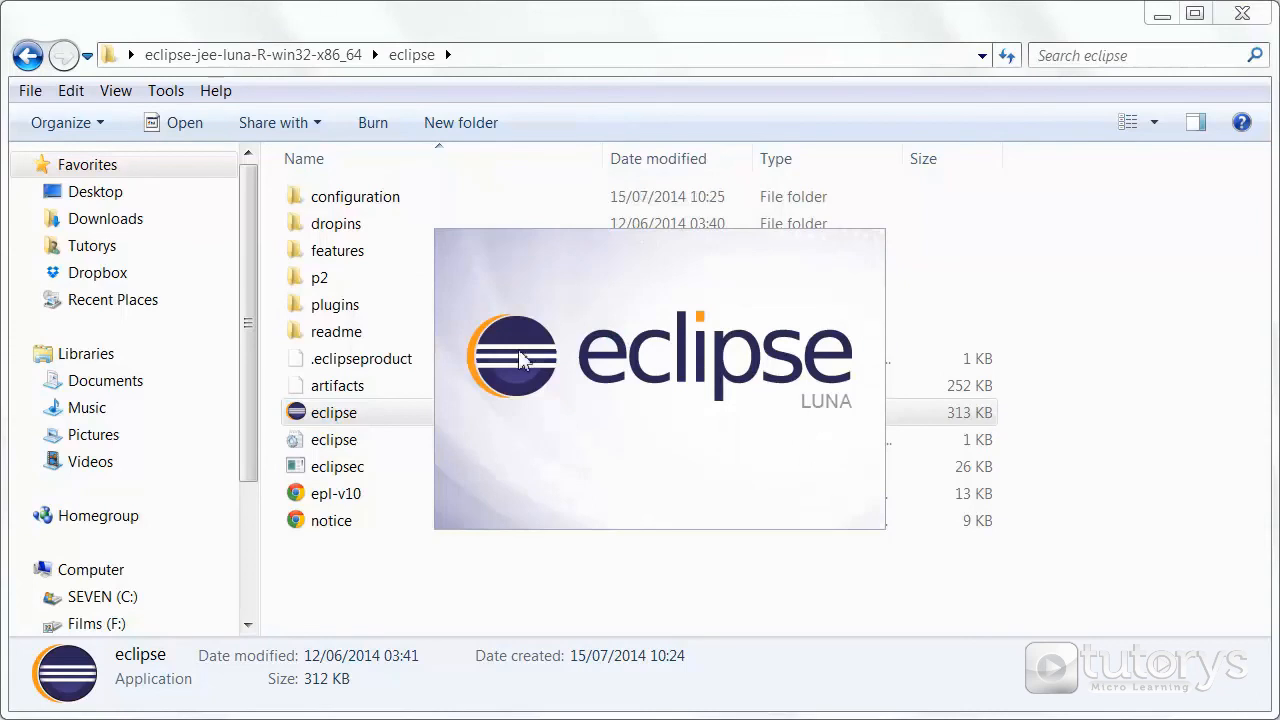
{"action": "mouse_move", "coordinate": [848, 524]}
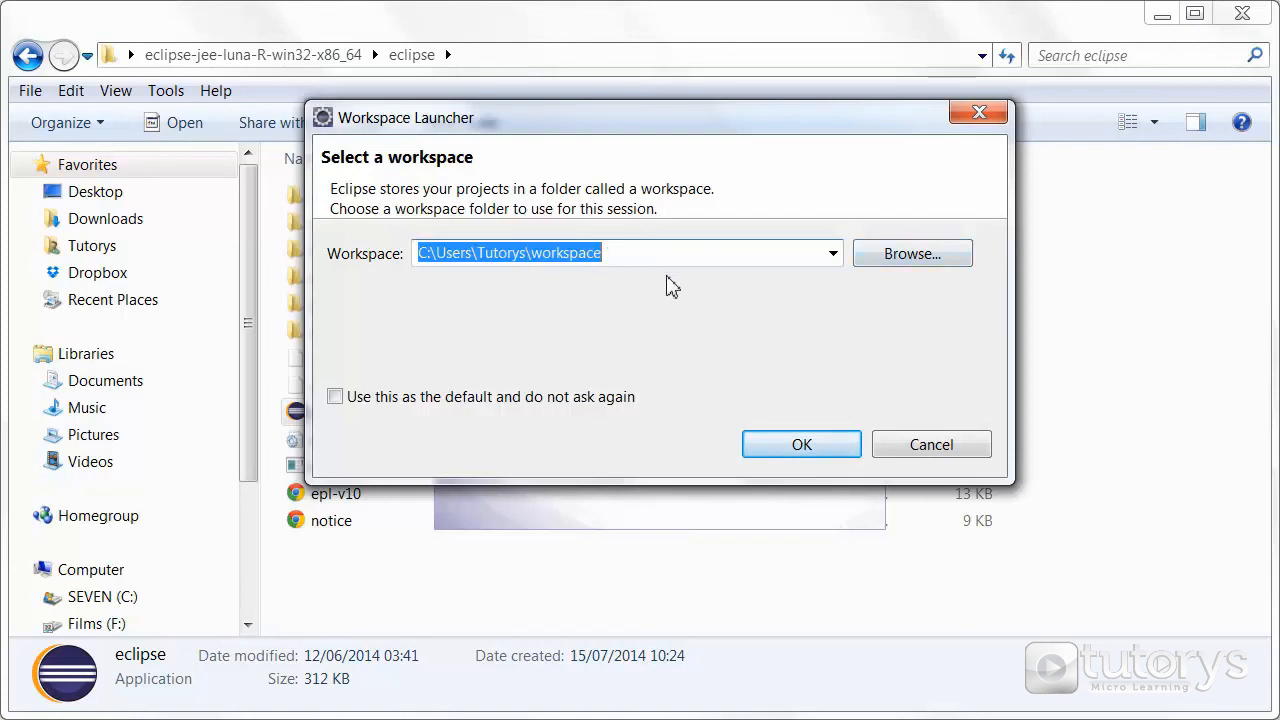
{"action": "mouse_move", "coordinate": [800, 444]}
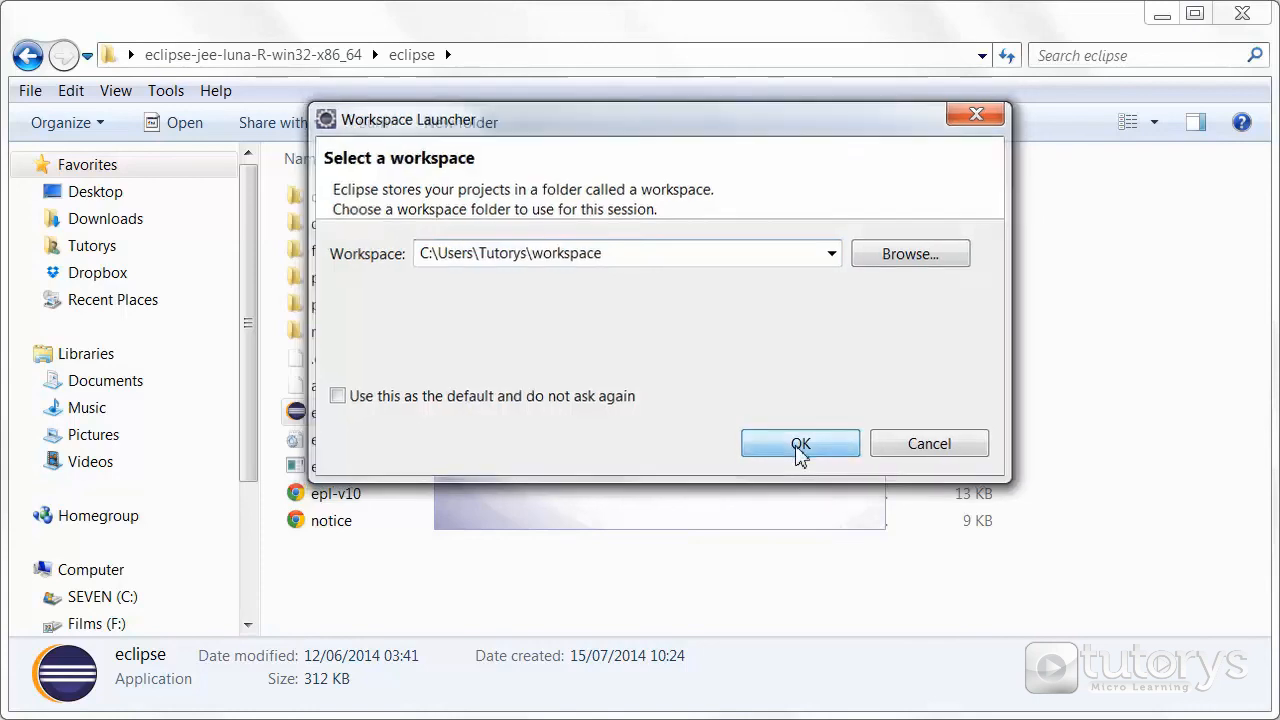
Step: Accept the default workspace folder in the Workspace Launcher with OK
{"action": "left_click", "coordinate": [800, 444]}
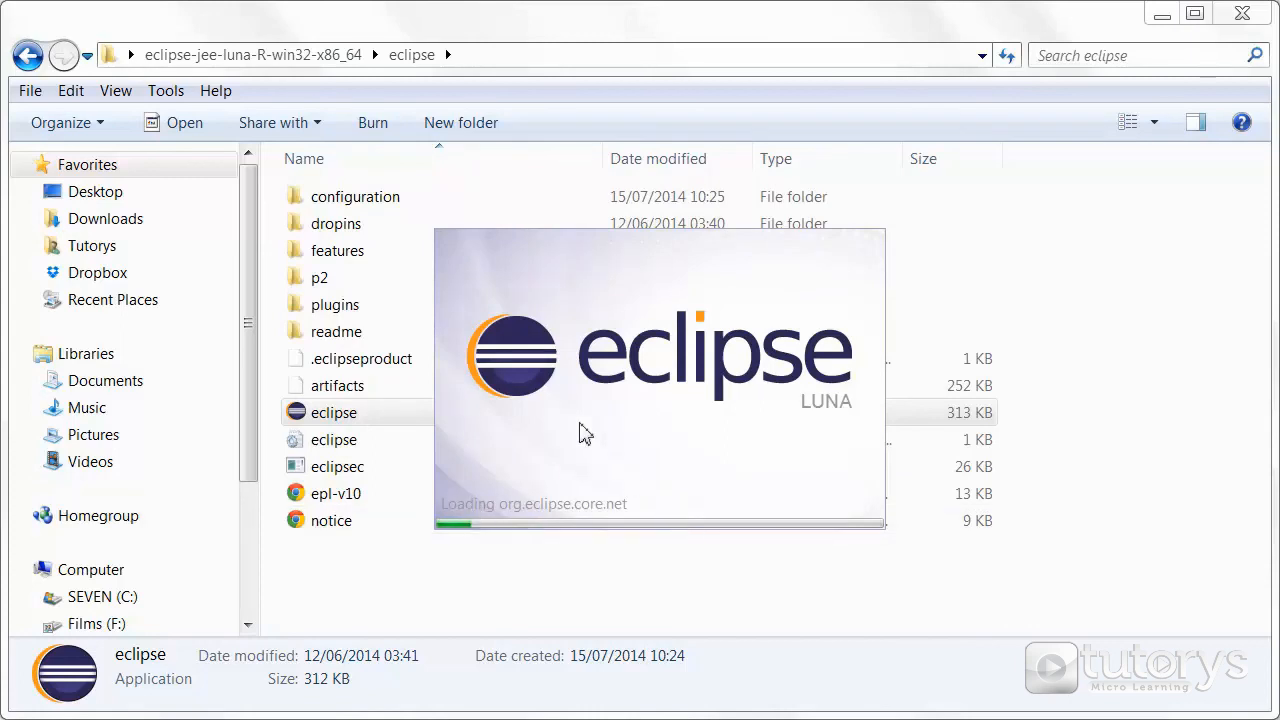
{"action": "mouse_move", "coordinate": [614, 452]}
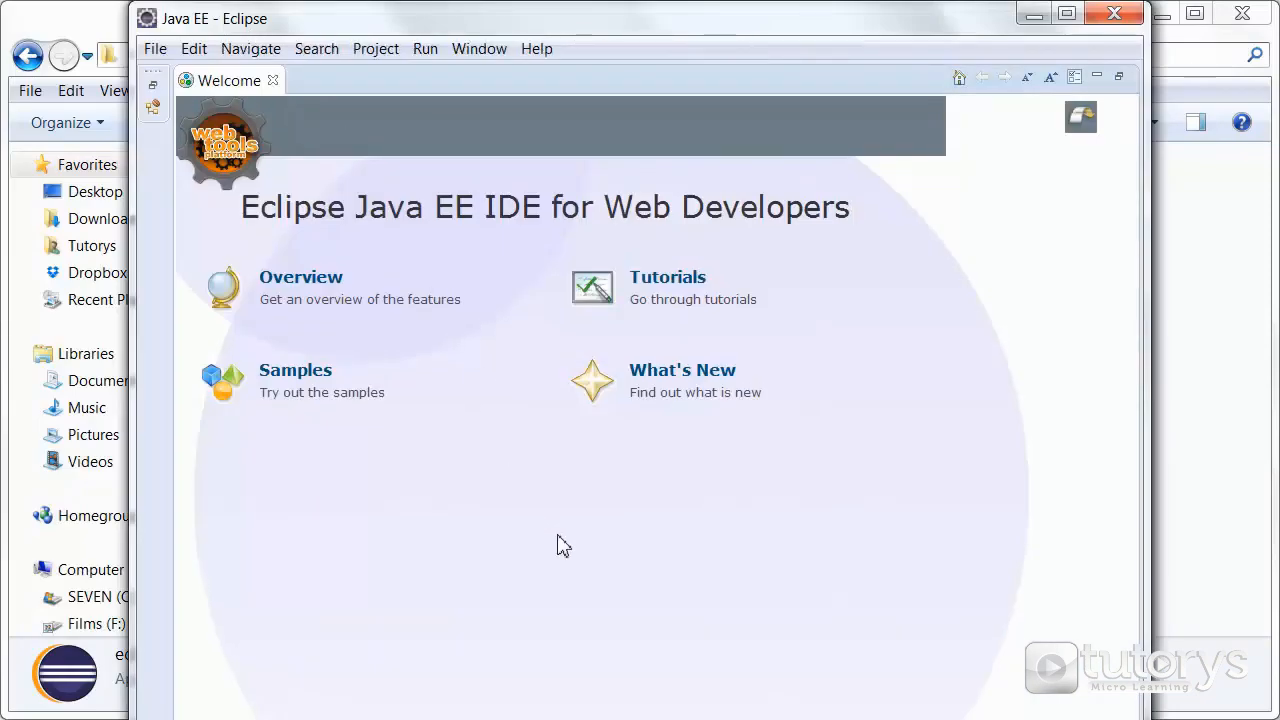
{"action": "mouse_move", "coordinate": [756, 476]}
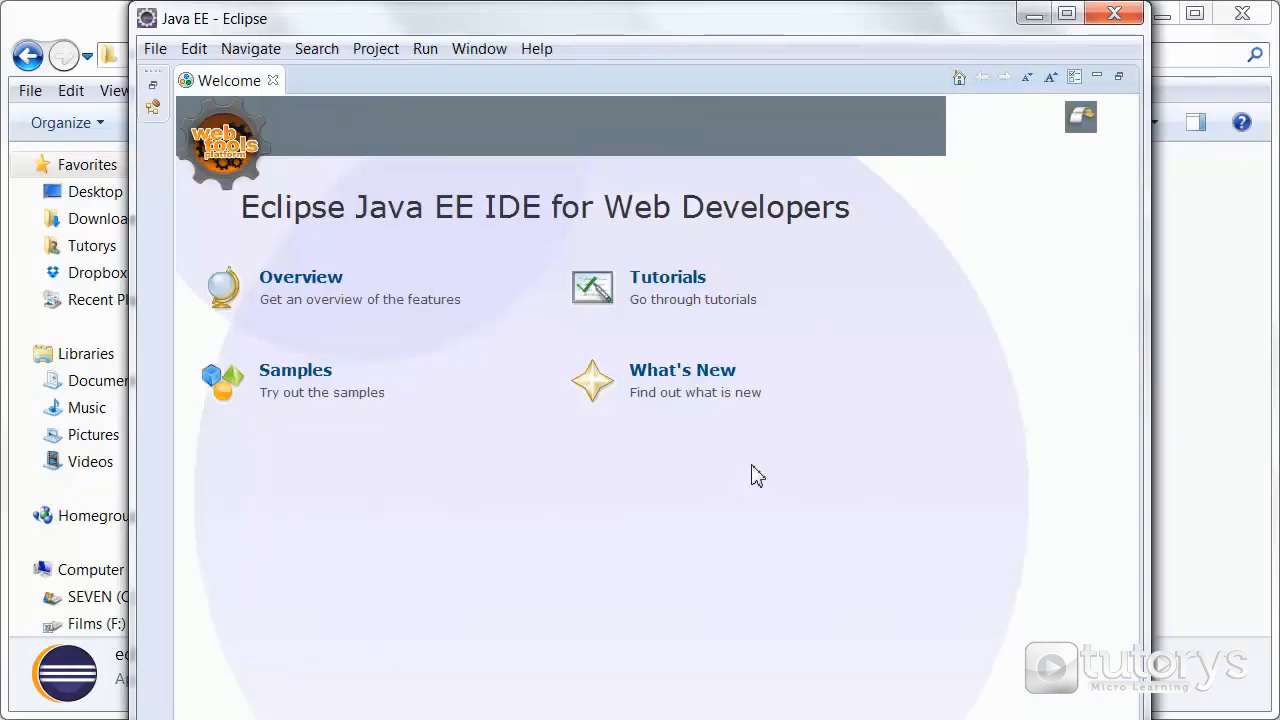